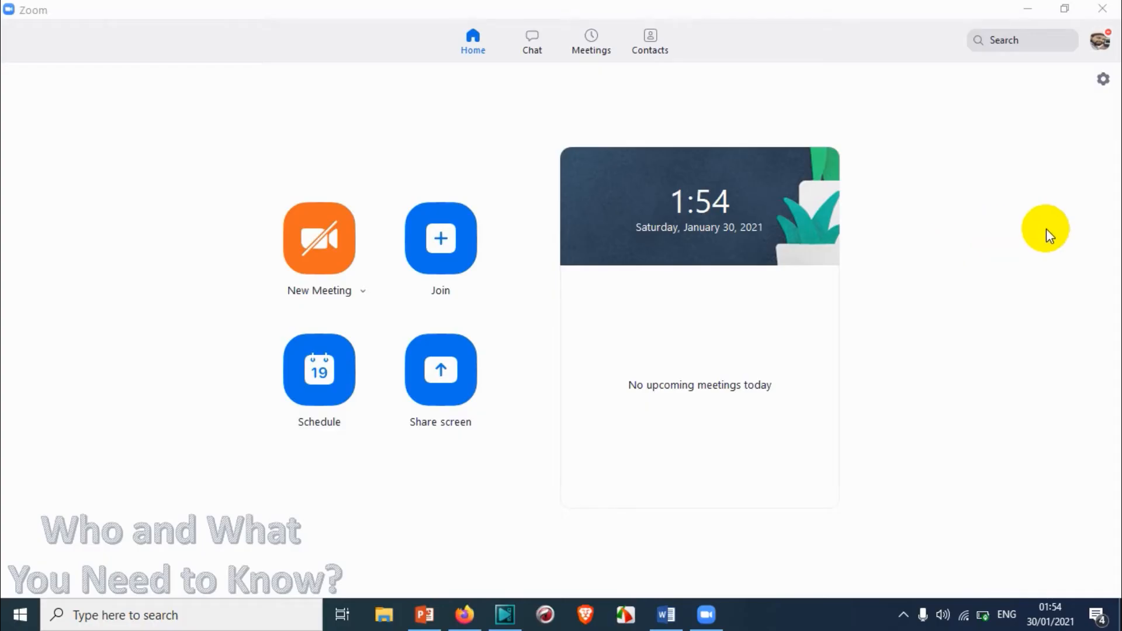
pyautogui.moveTo(1012, 229)
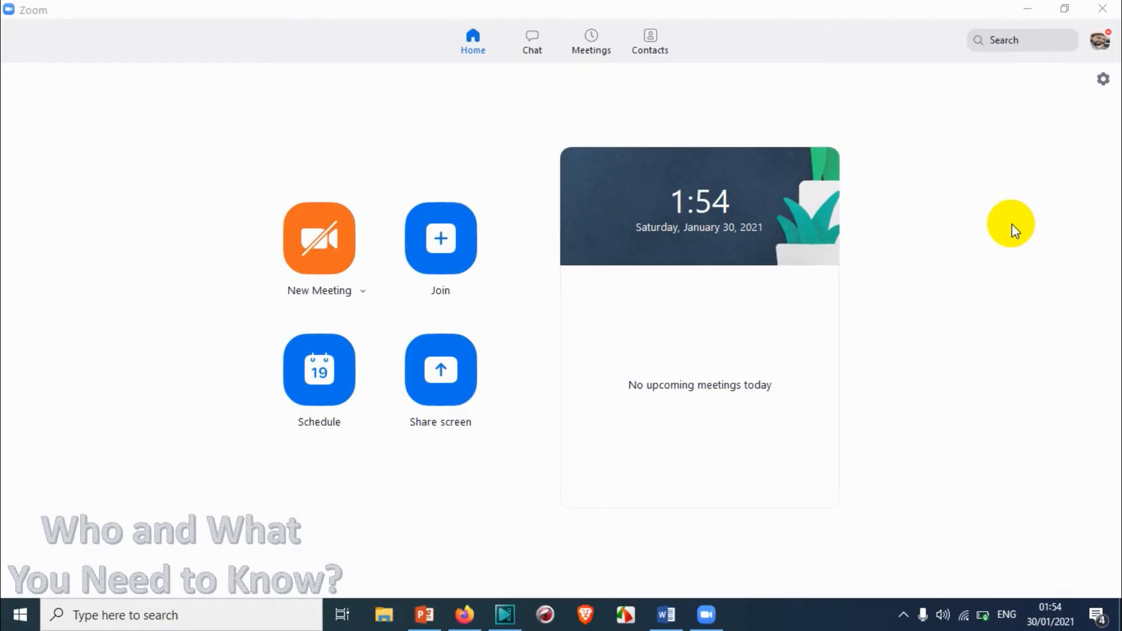
pyautogui.moveTo(835, 80)
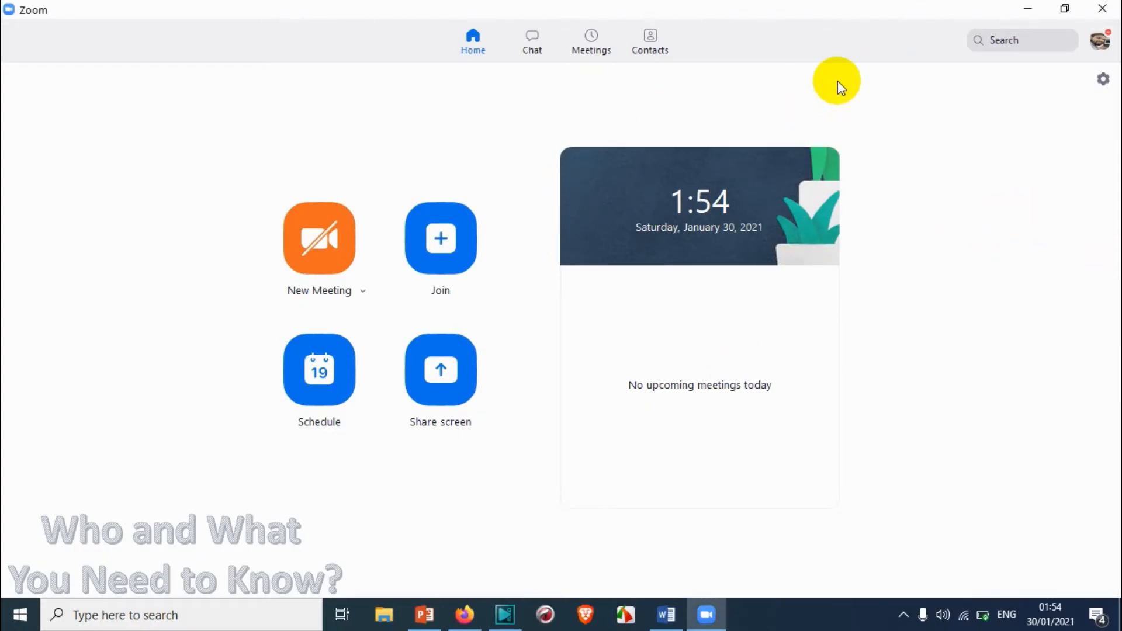
pyautogui.moveTo(912, 99)
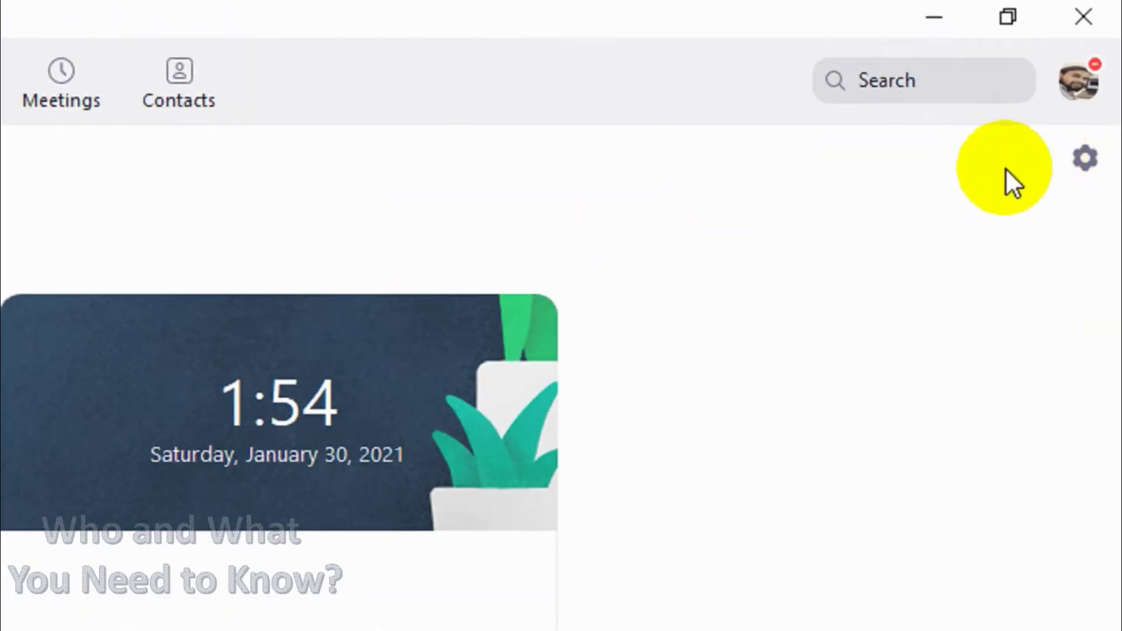
# Open Zoom Settings on the General page using the gear icon on the home window
pyautogui.click(1084, 157)
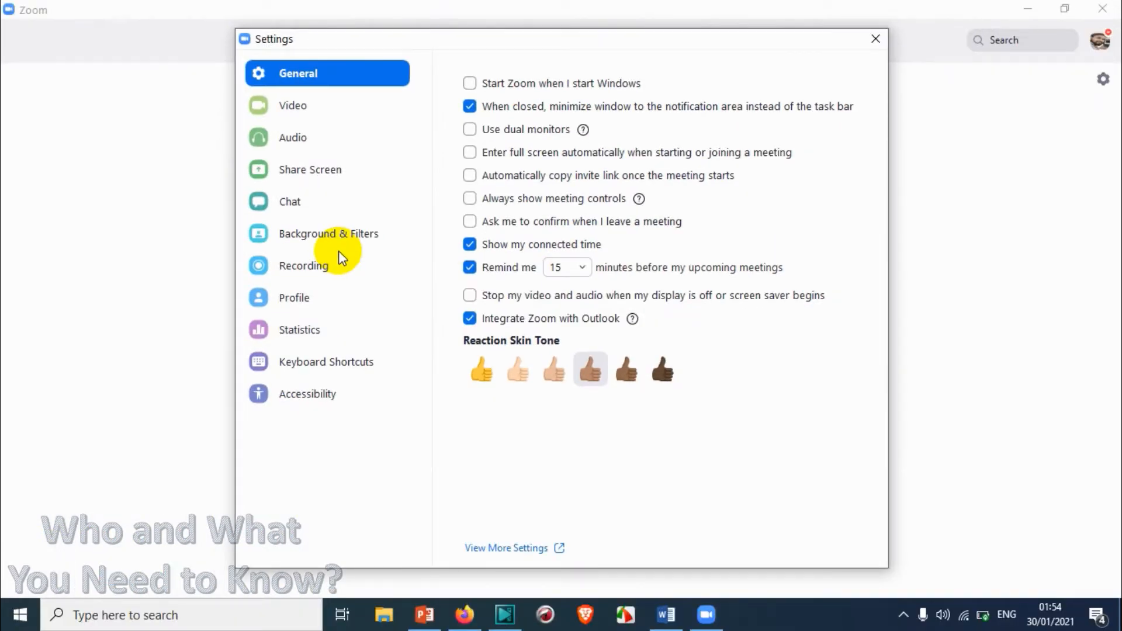
pyautogui.moveTo(299, 337)
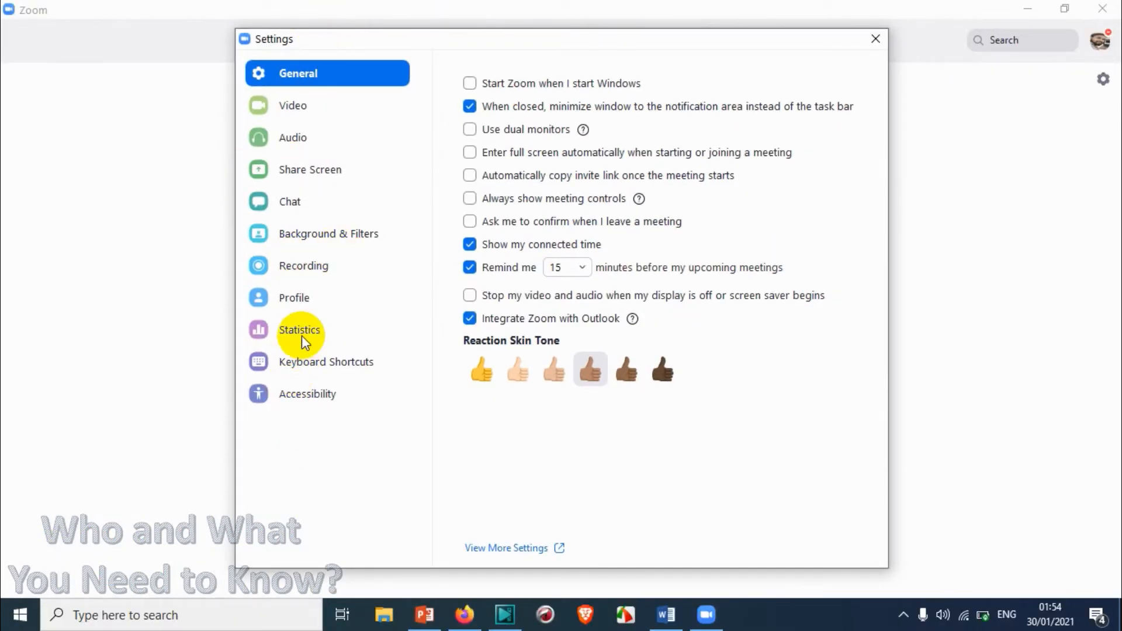
pyautogui.moveTo(312, 389)
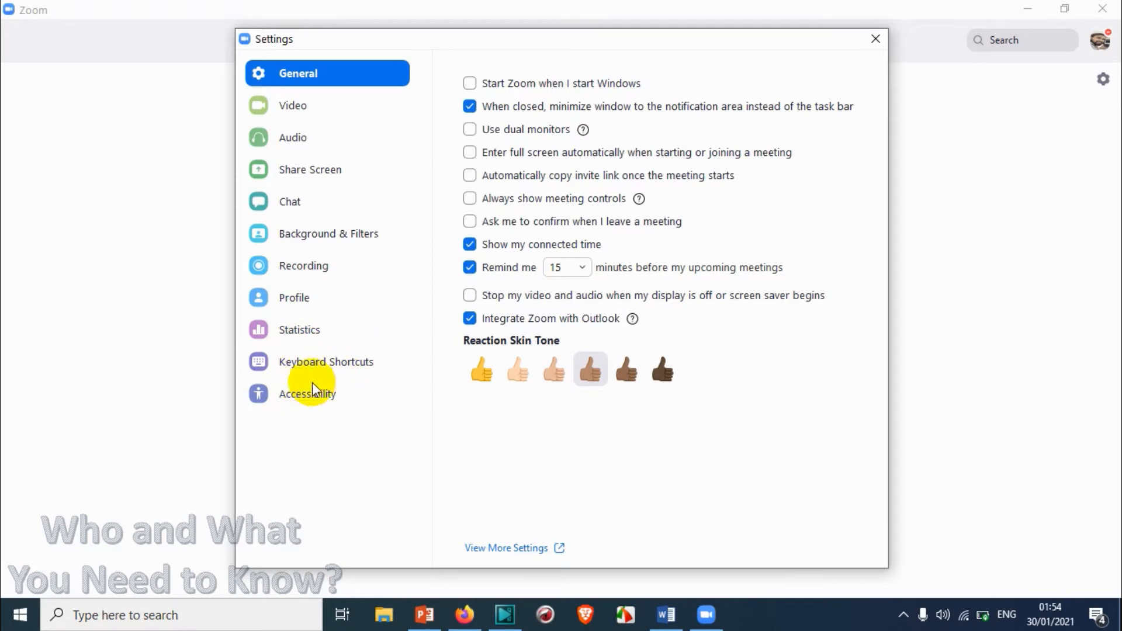
pyautogui.moveTo(366, 428)
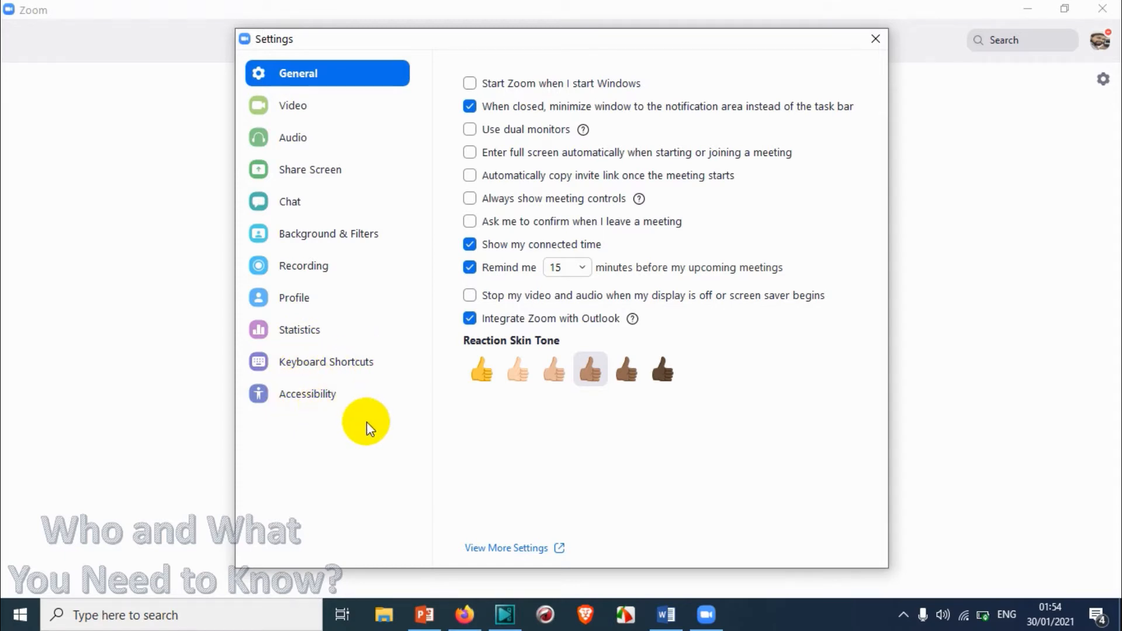
pyautogui.moveTo(360, 367)
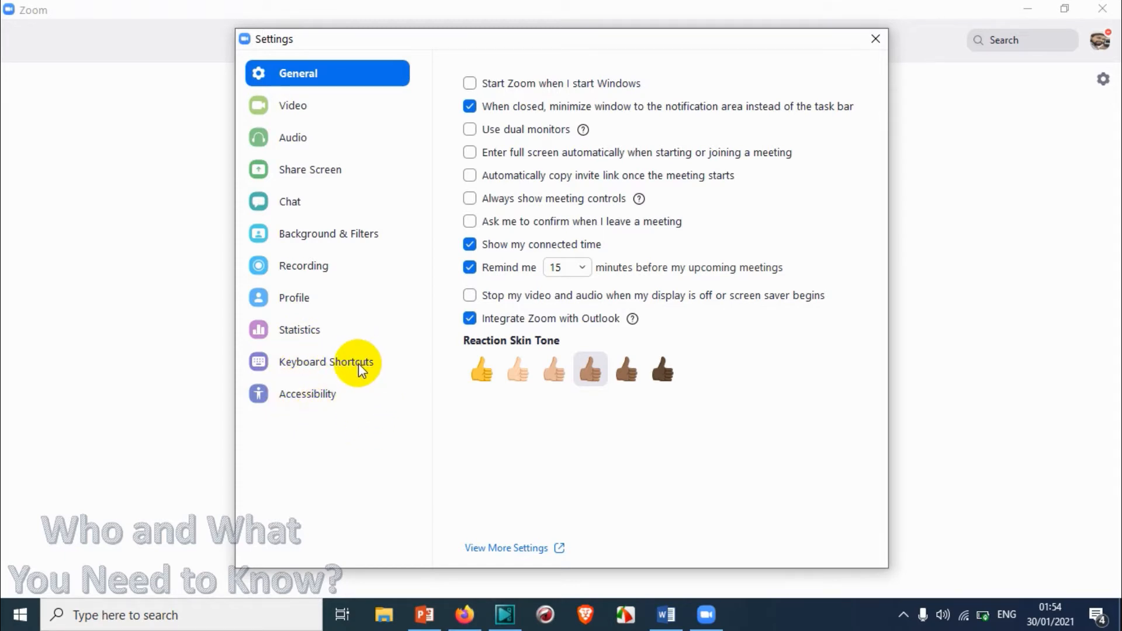
# Show the Keyboard Shortcuts page in the Settings sidebar
pyautogui.click(327, 361)
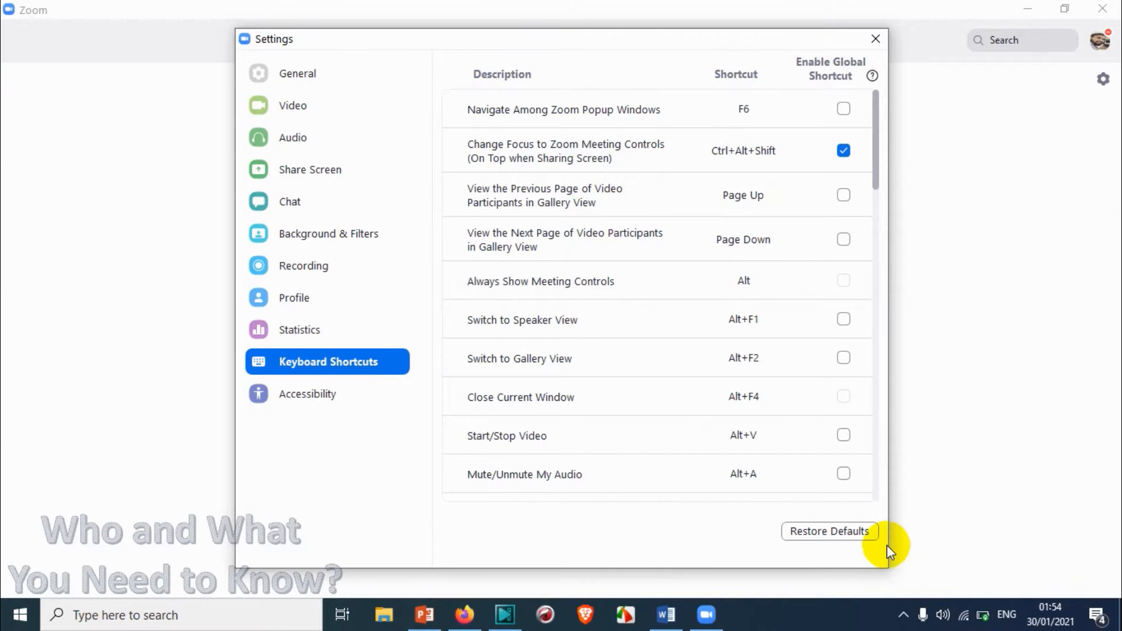
pyautogui.moveTo(661, 100)
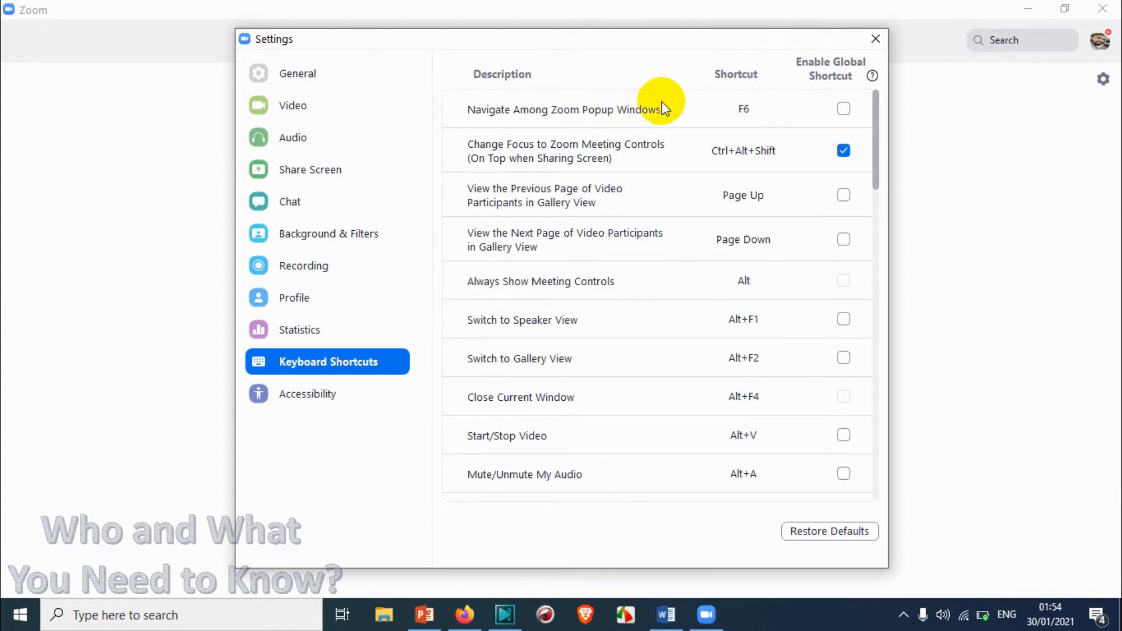
pyautogui.moveTo(808, 122)
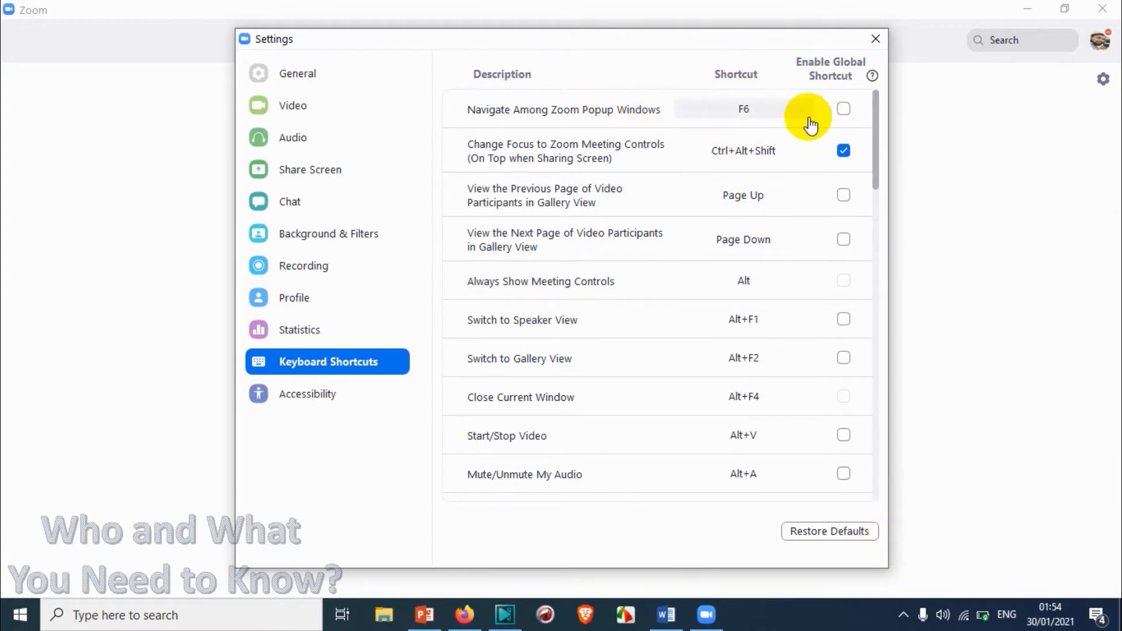
pyautogui.moveTo(656, 115)
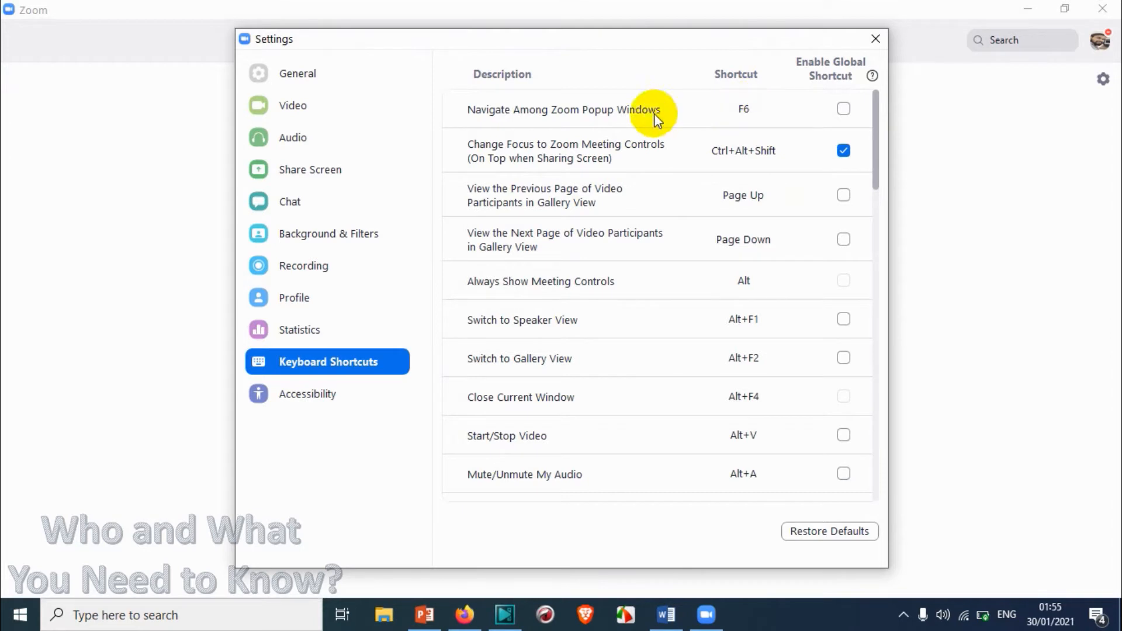
pyautogui.moveTo(631, 113)
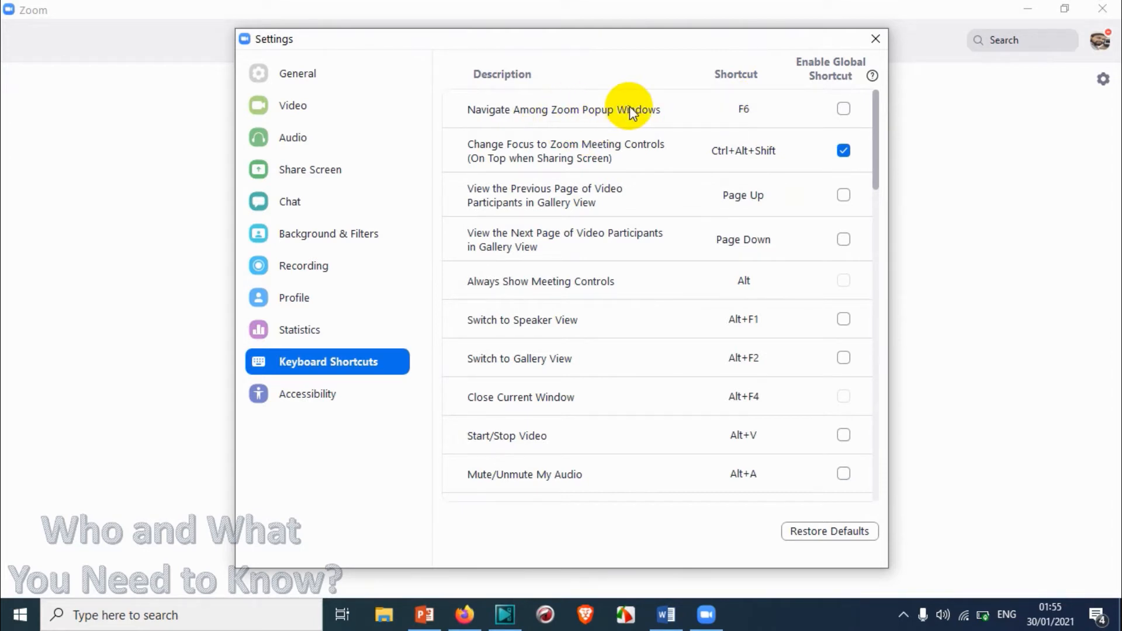
pyautogui.moveTo(498, 150)
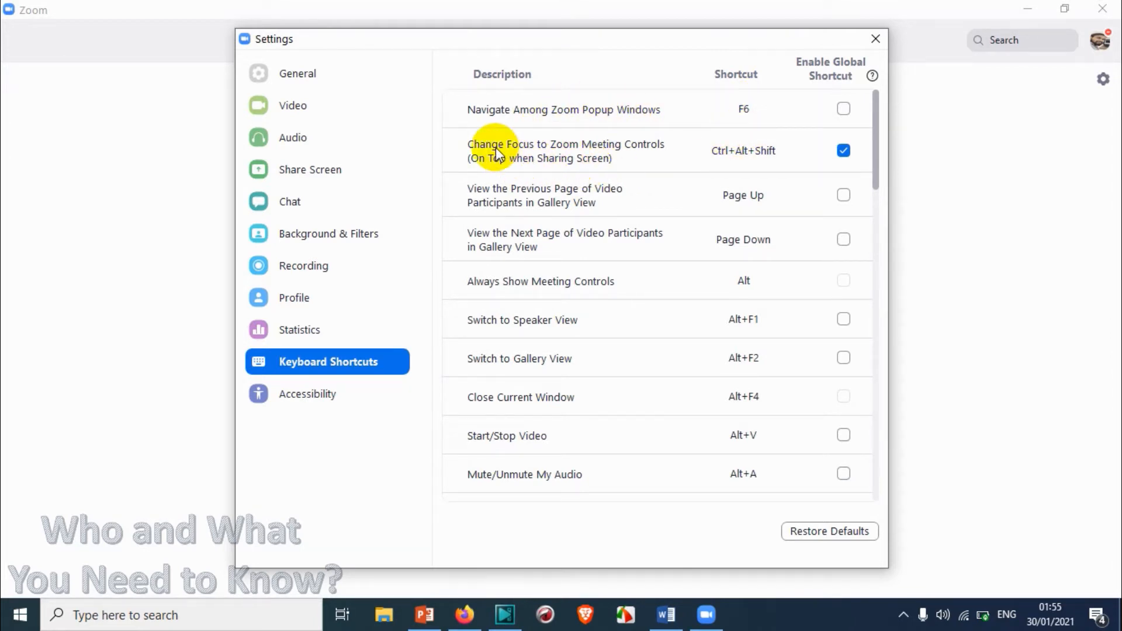
pyautogui.moveTo(742, 169)
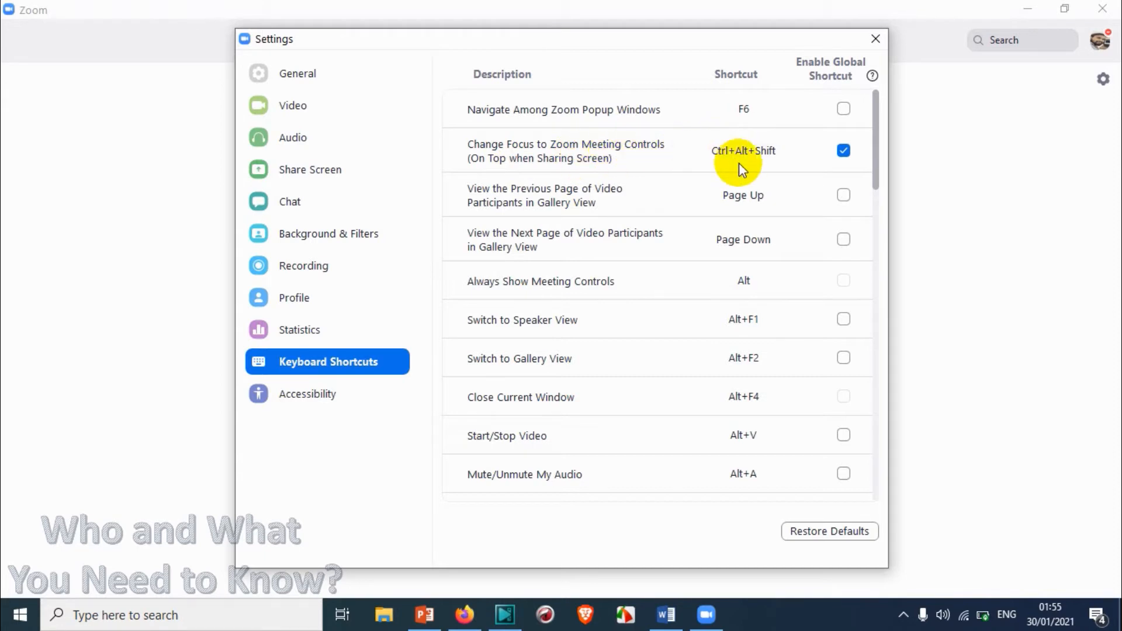
pyautogui.moveTo(501, 195)
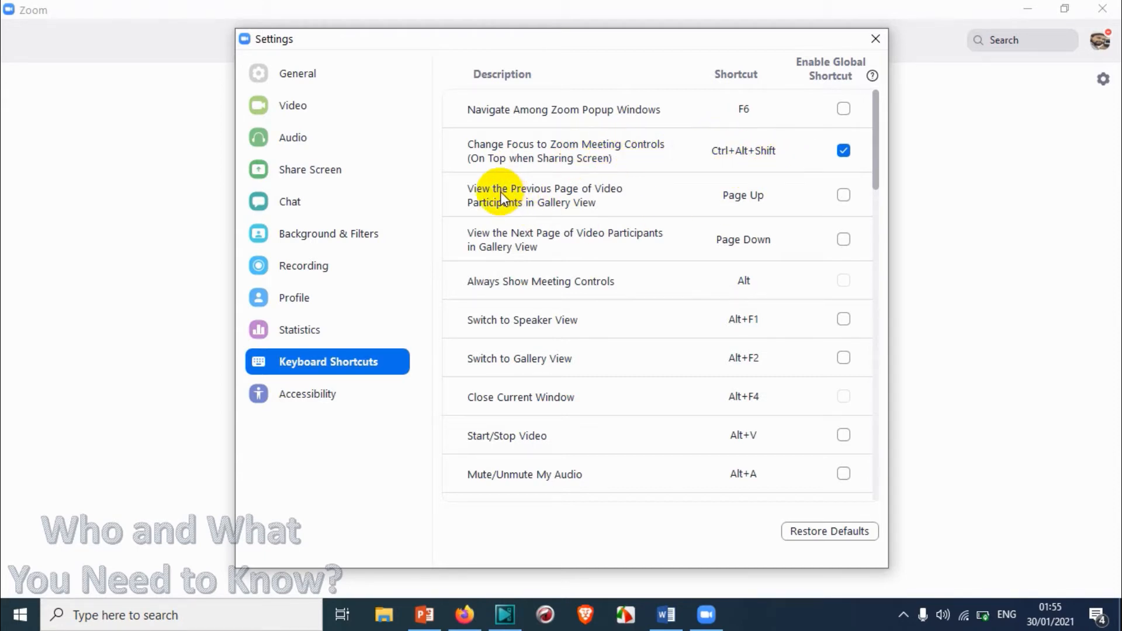
pyautogui.moveTo(605, 220)
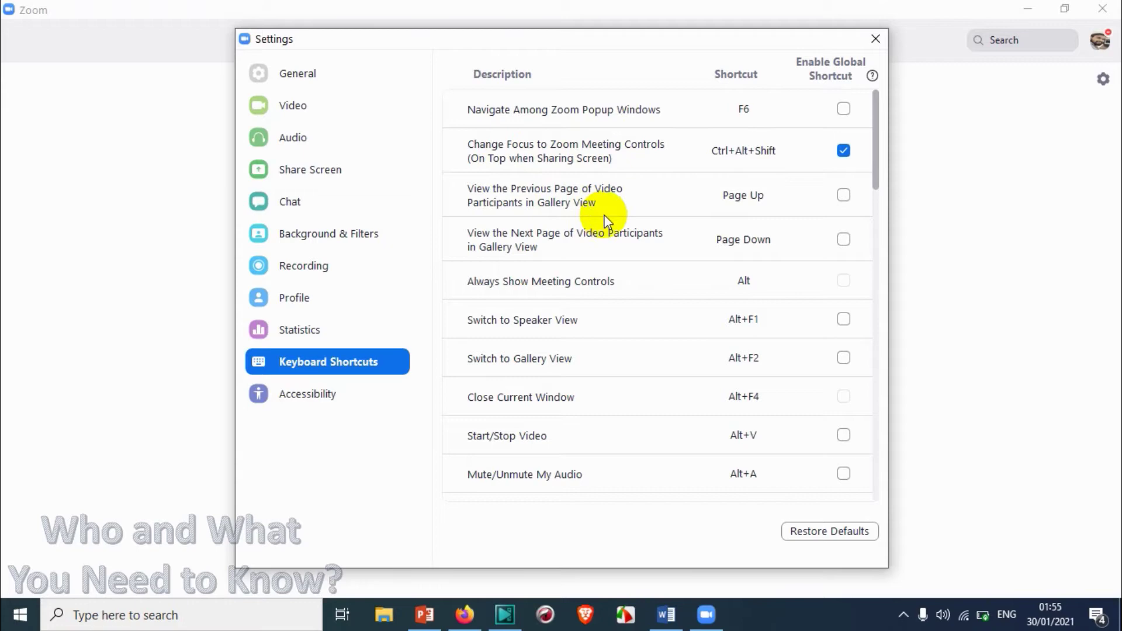
pyautogui.moveTo(743, 195)
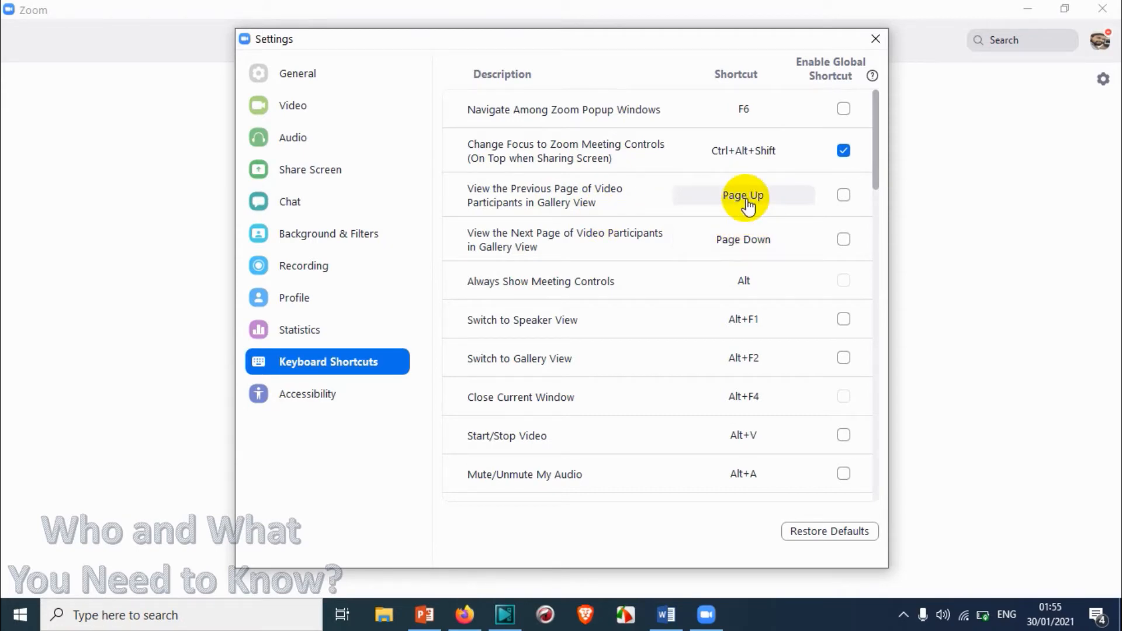
pyautogui.scroll(-3)
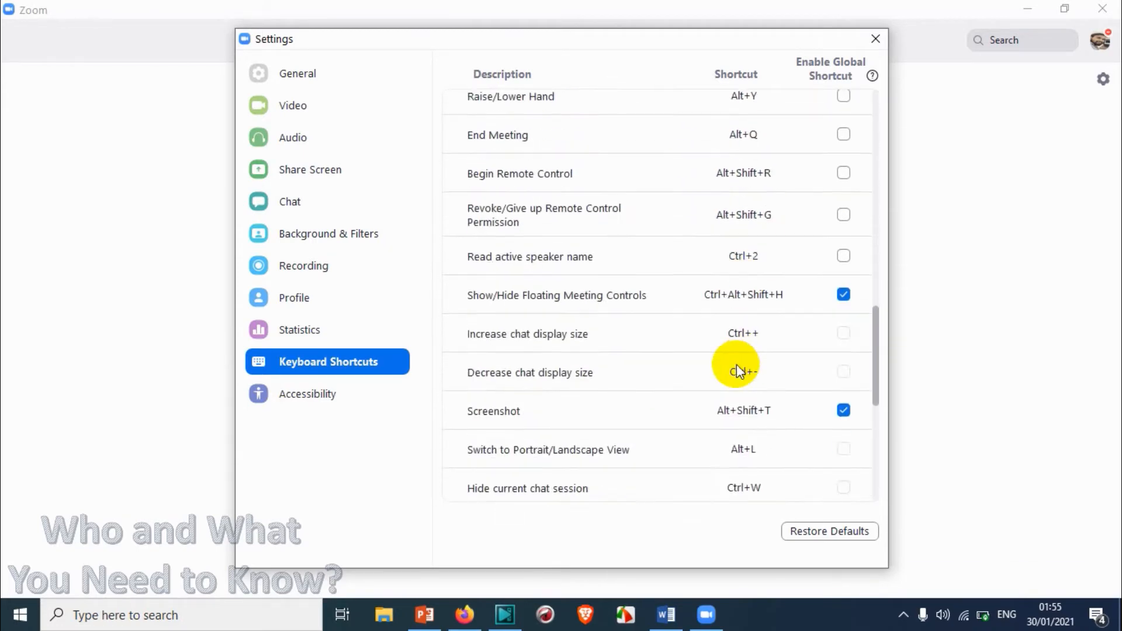
pyautogui.scroll(-3)
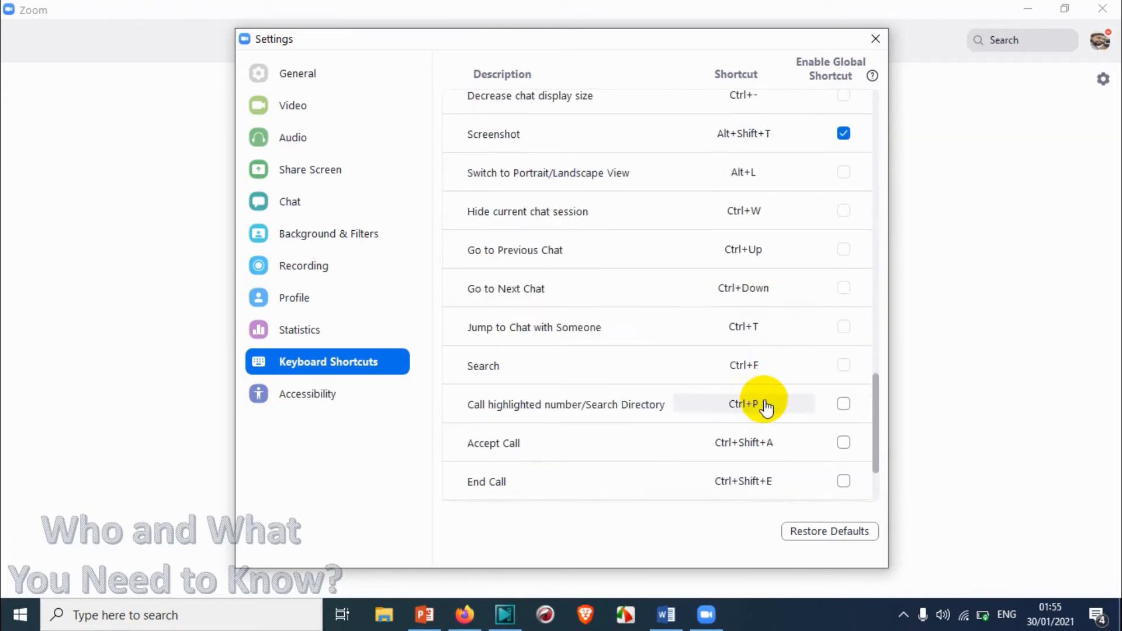
pyautogui.scroll(3)
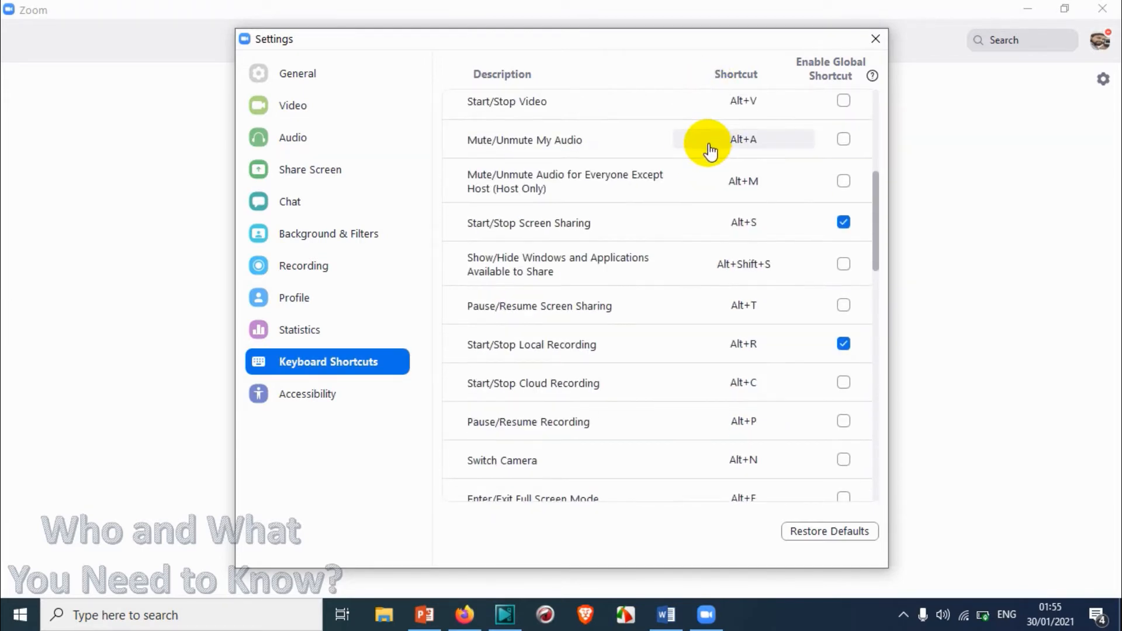
pyautogui.scroll(3)
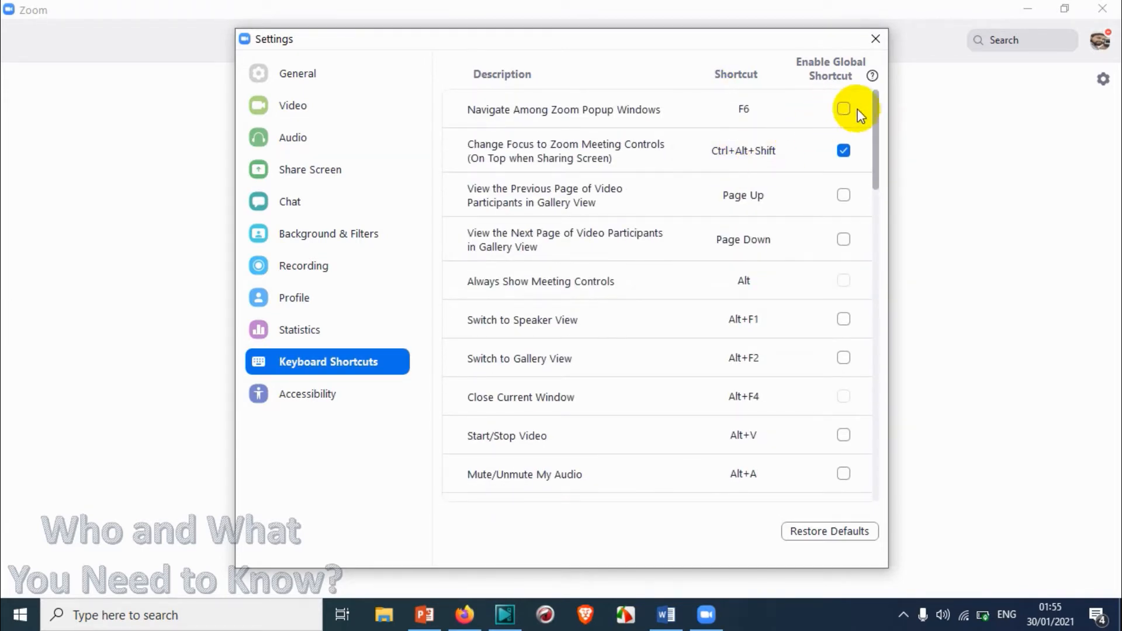
pyautogui.click(843, 150)
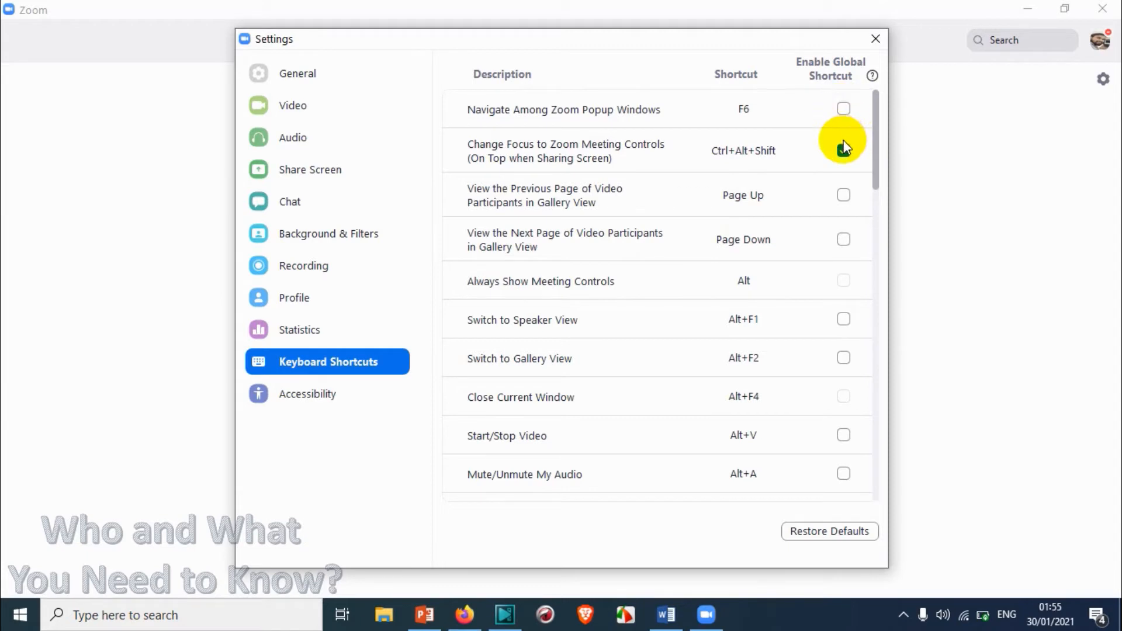
pyautogui.scroll(-3)
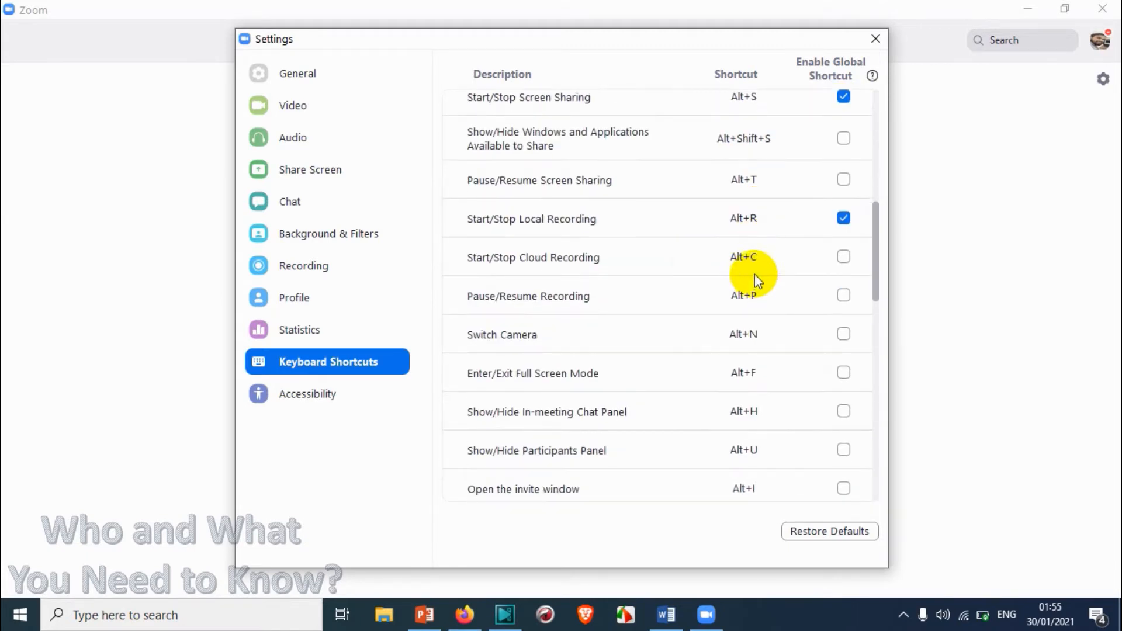
pyautogui.moveTo(524, 226)
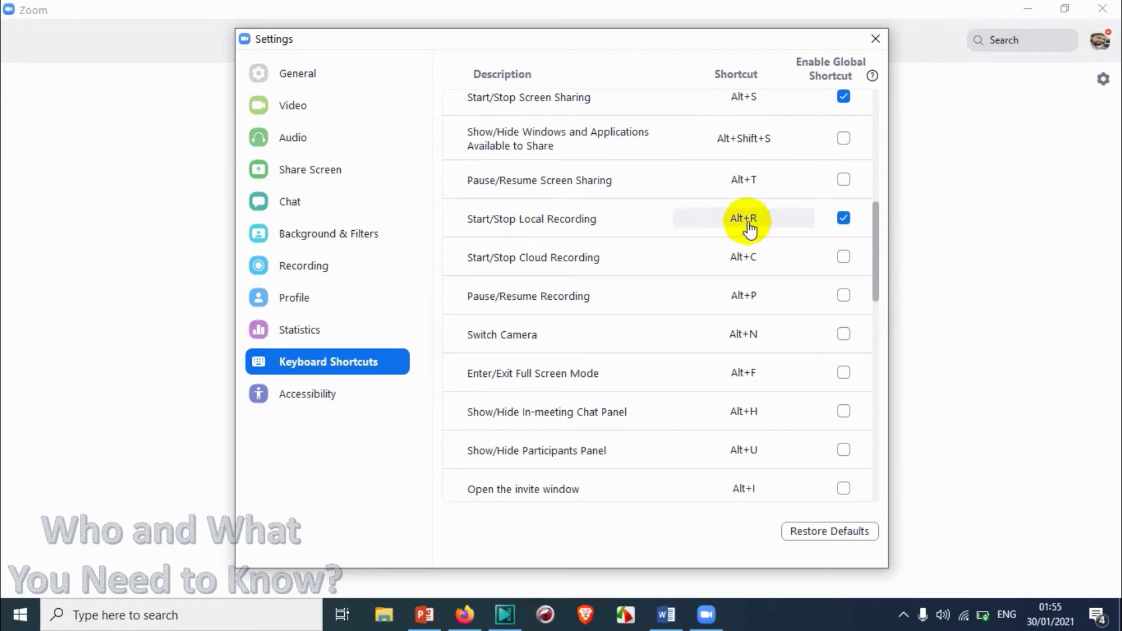
pyautogui.moveTo(842, 138)
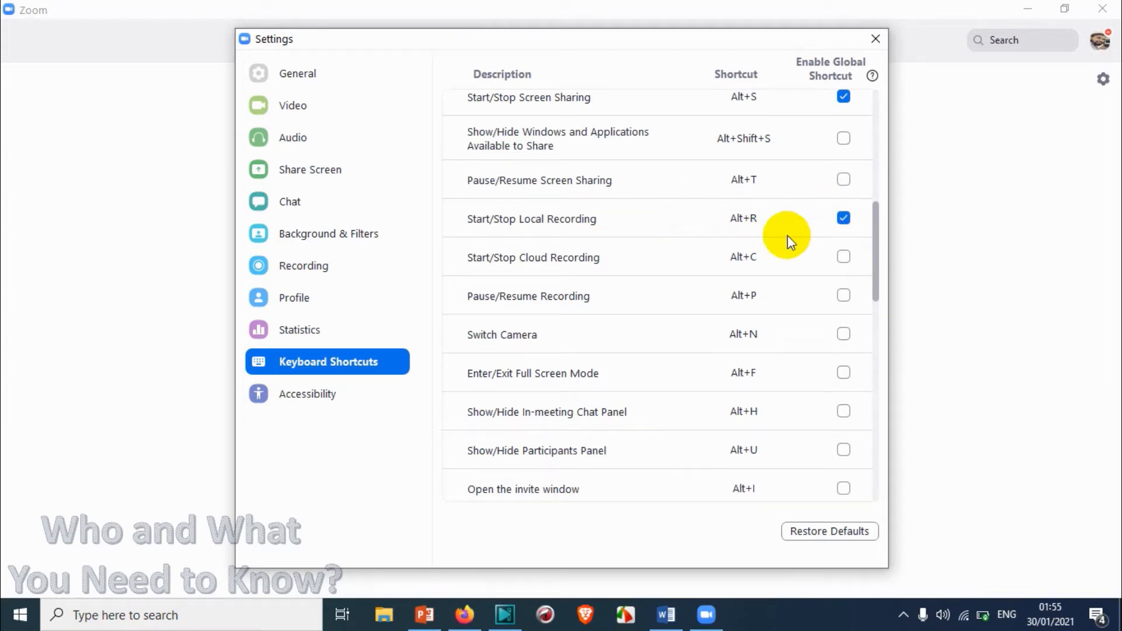
pyautogui.moveTo(776, 254)
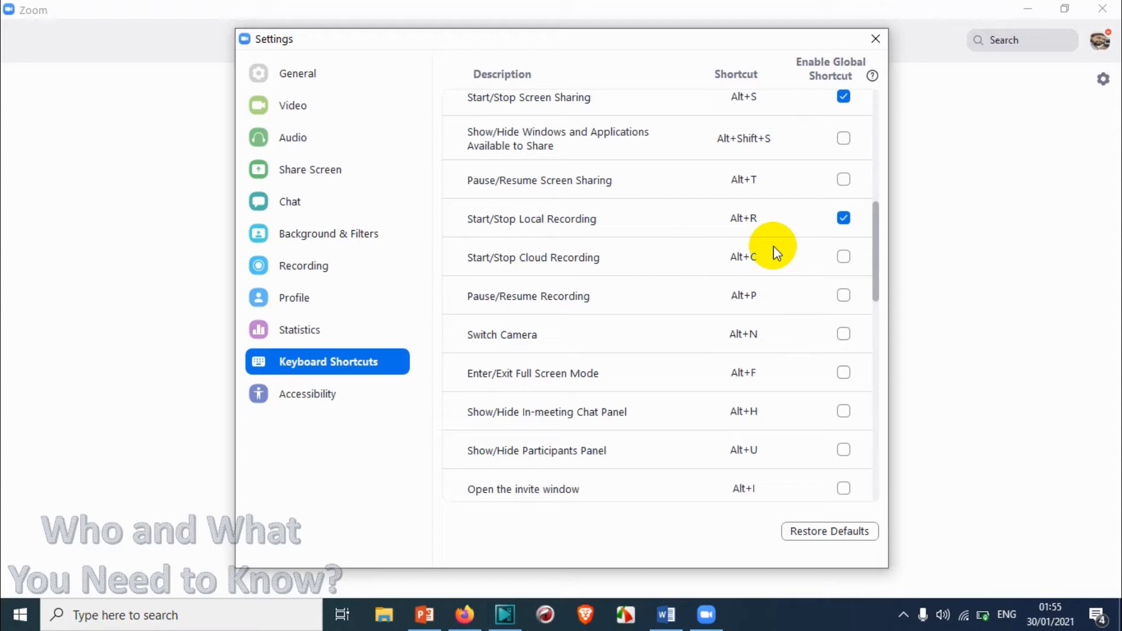
pyautogui.moveTo(741, 213)
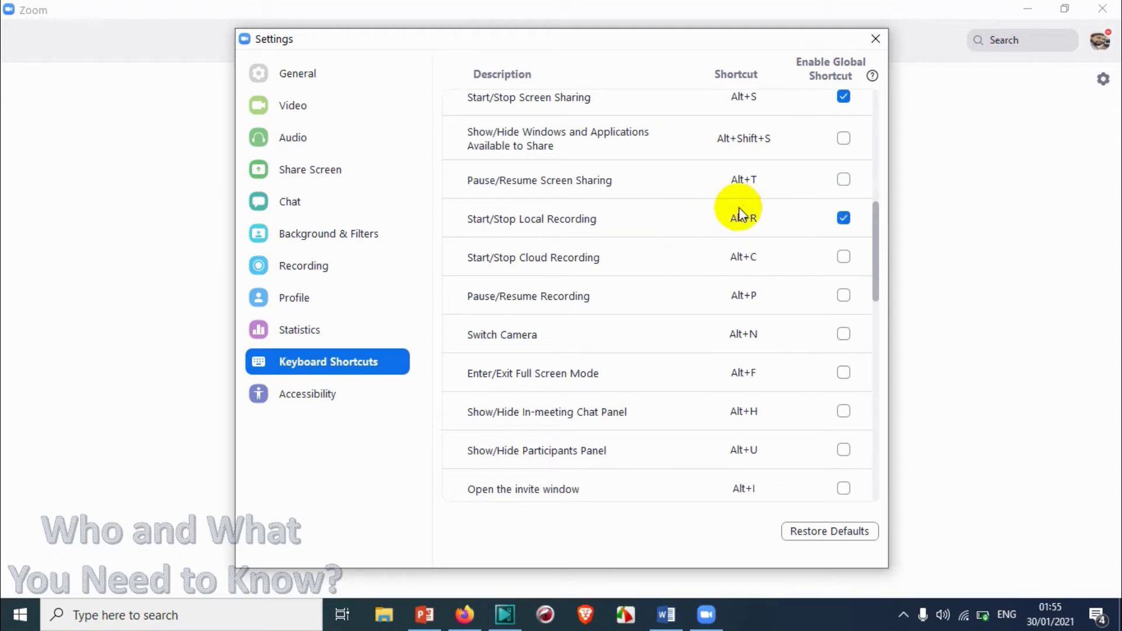
pyautogui.scroll(-3)
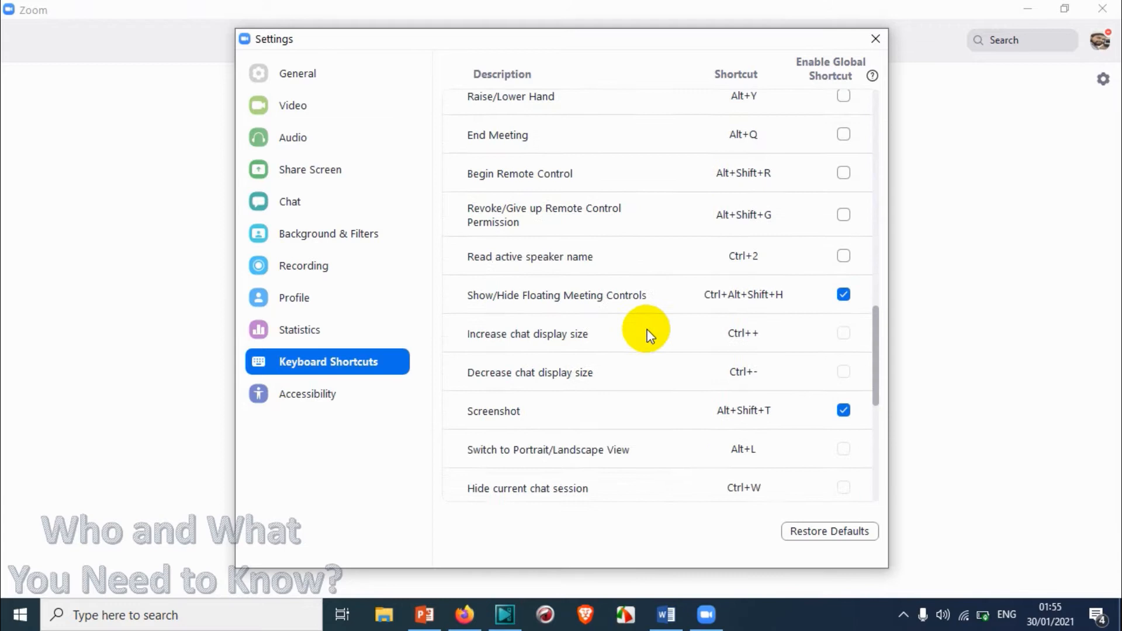
pyautogui.scroll(-3)
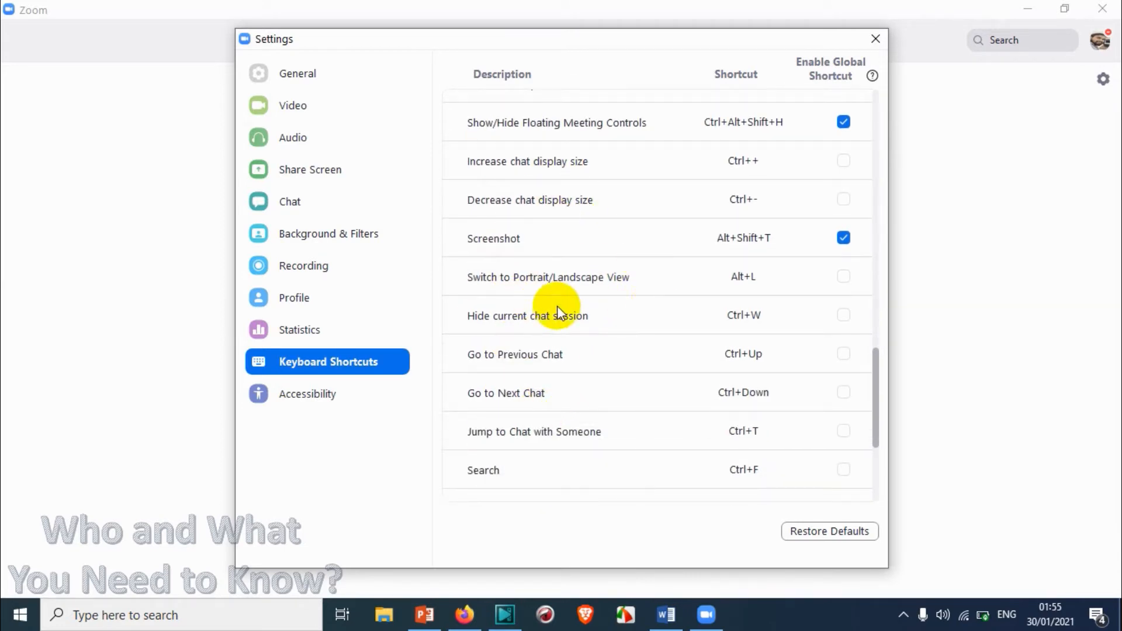
pyautogui.scroll(-3)
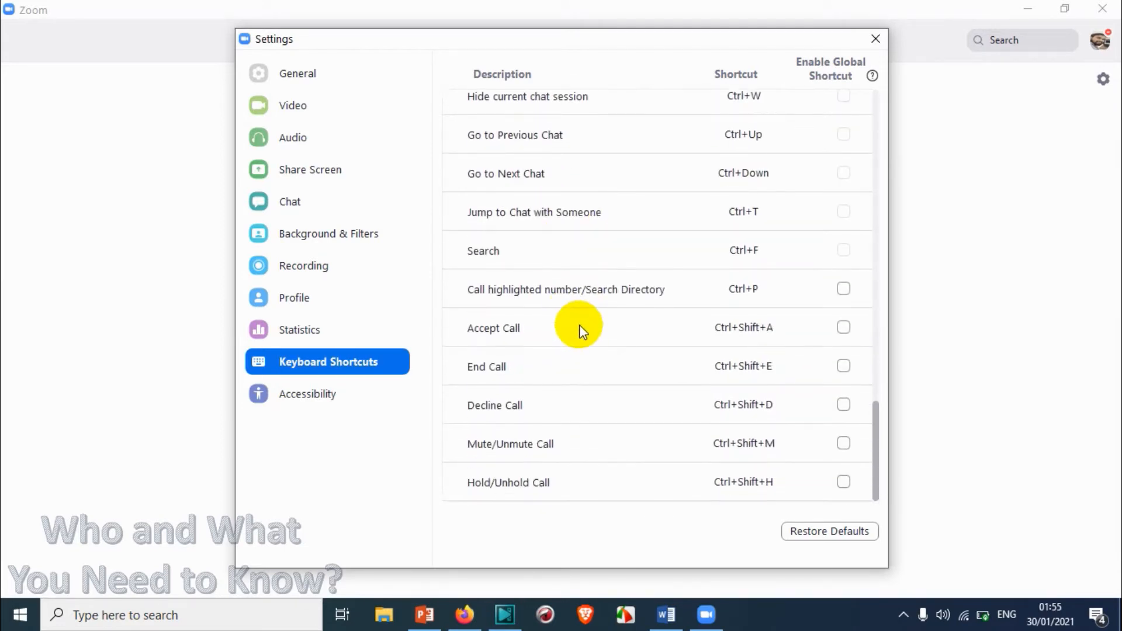
pyautogui.scroll(3)
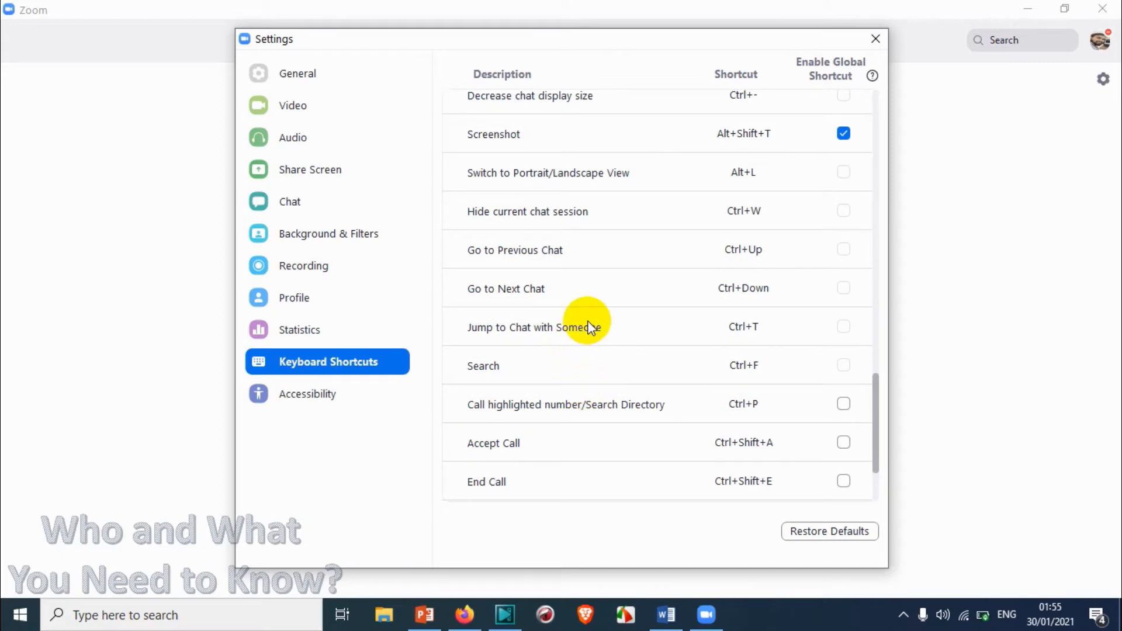
pyautogui.scroll(3)
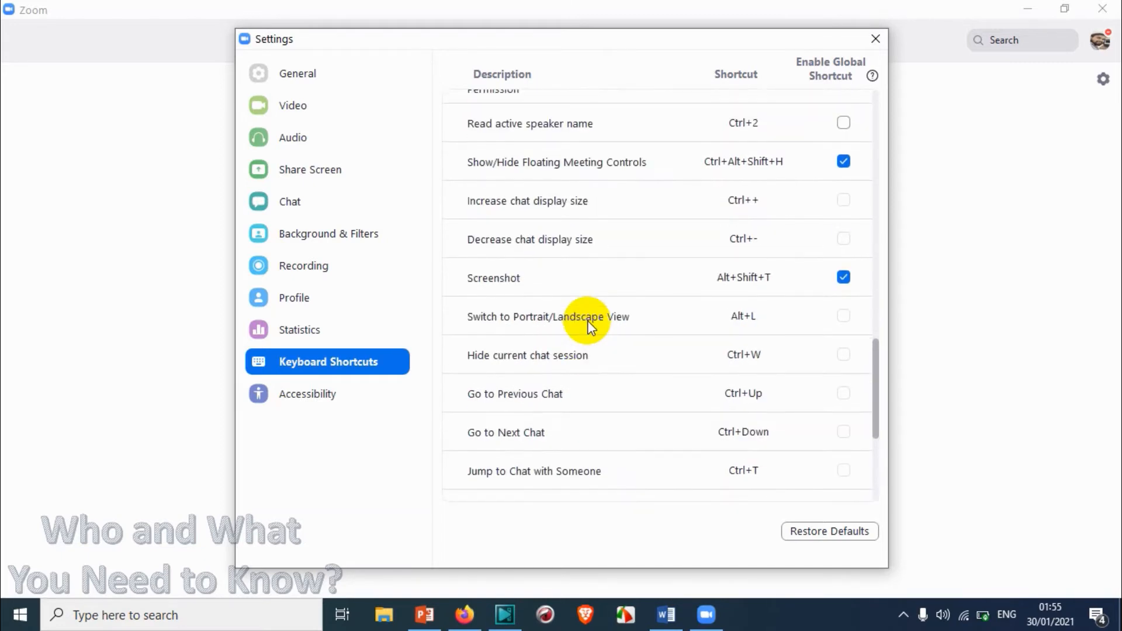
pyautogui.scroll(3)
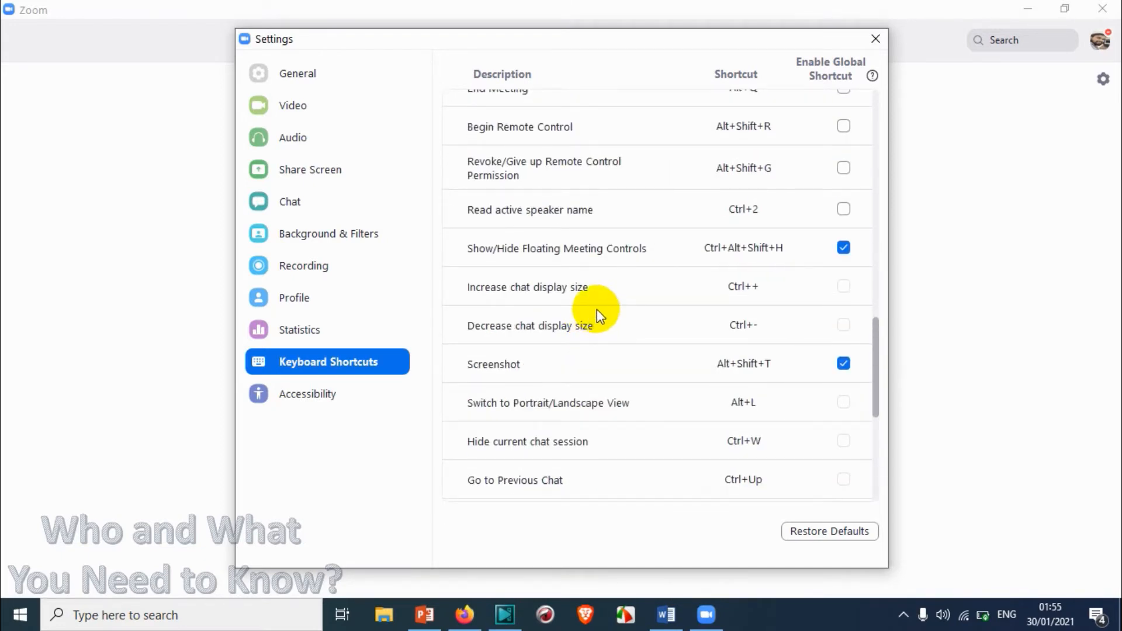
pyautogui.scroll(3)
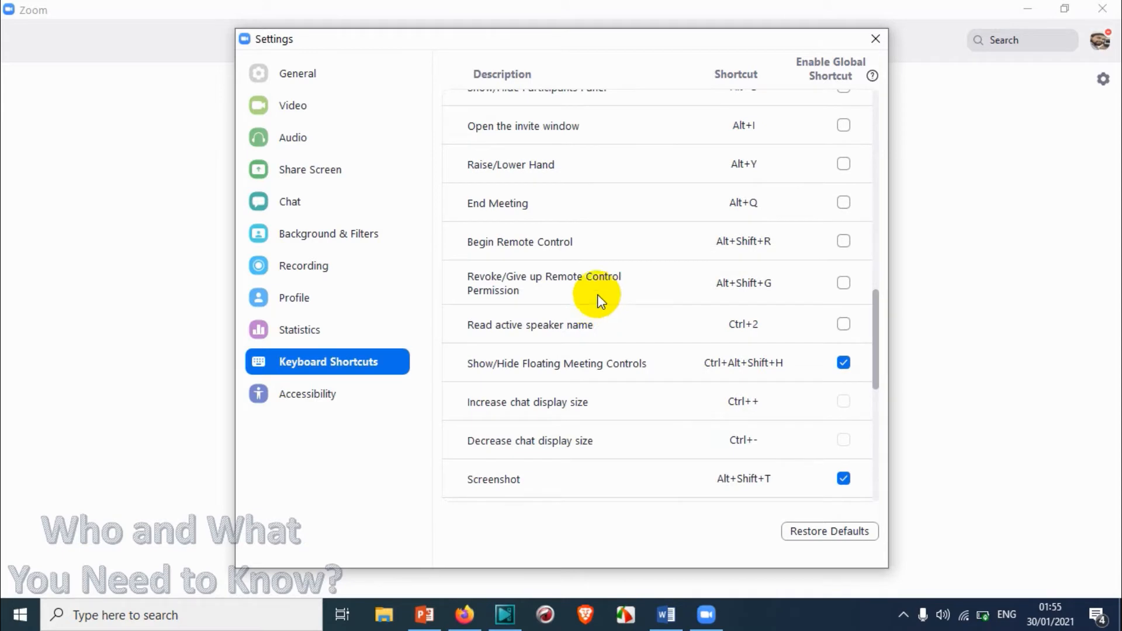
pyautogui.scroll(3)
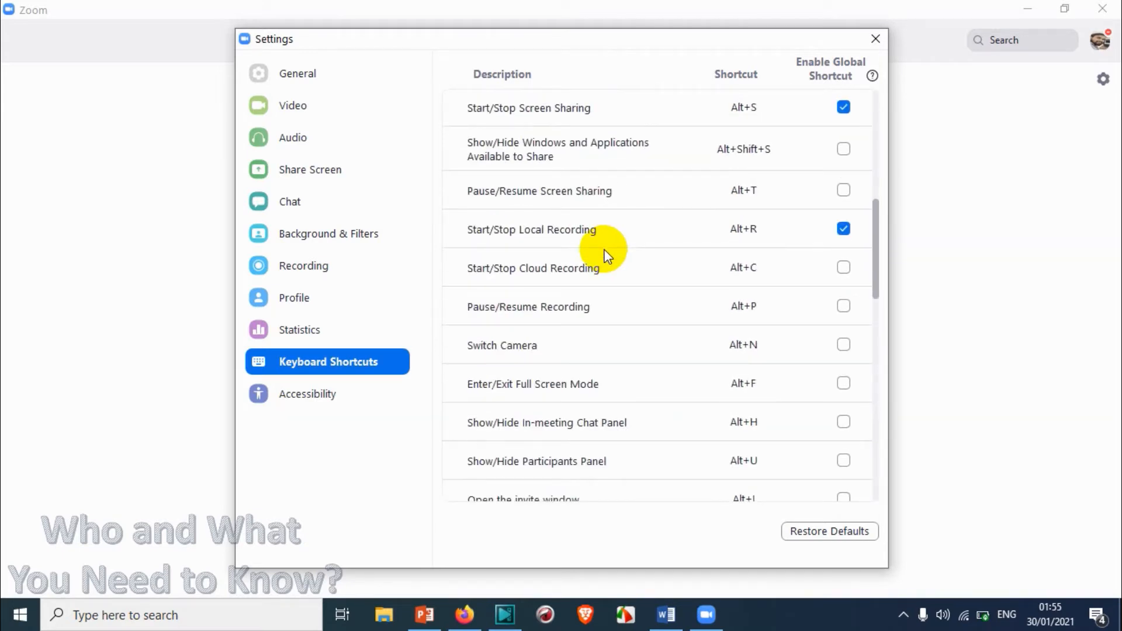
pyautogui.scroll(3)
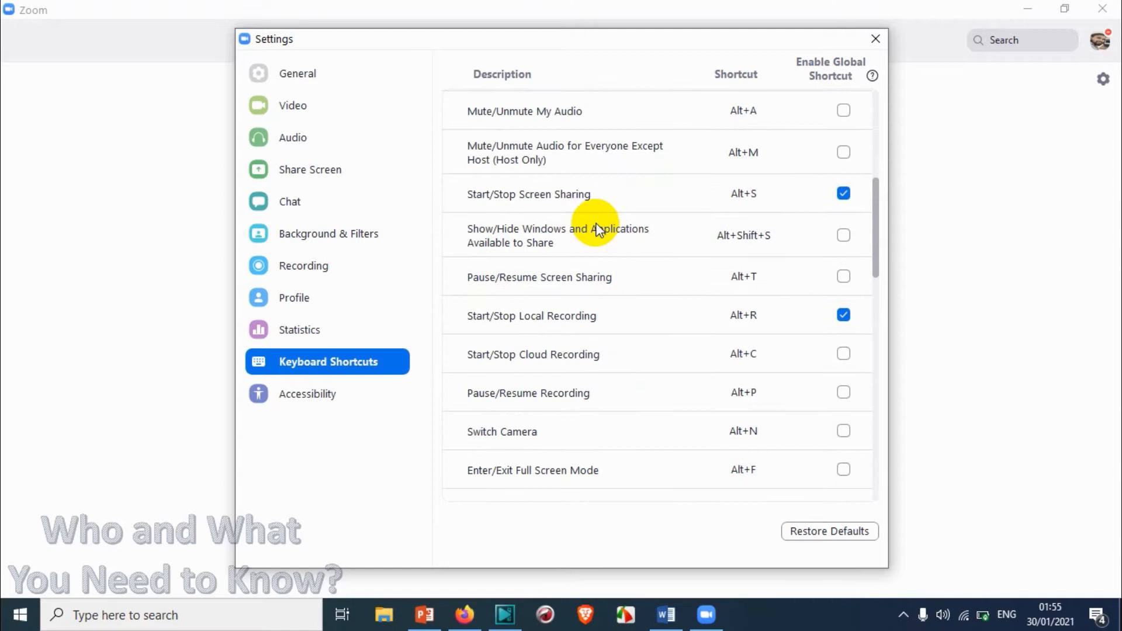
pyautogui.scroll(-3)
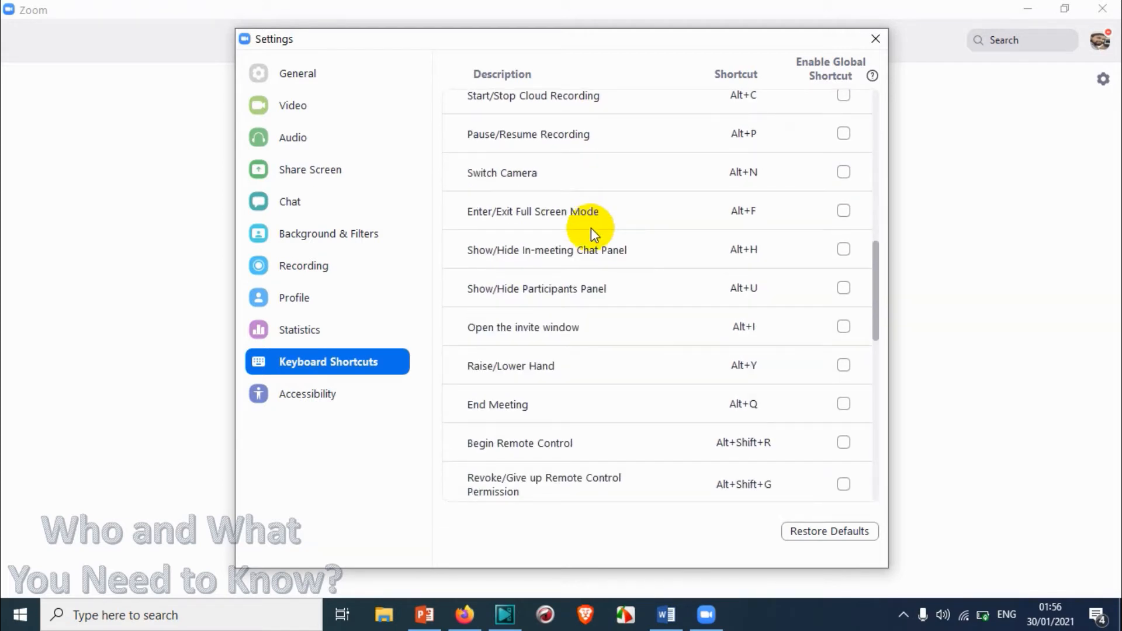
pyautogui.moveTo(612, 259)
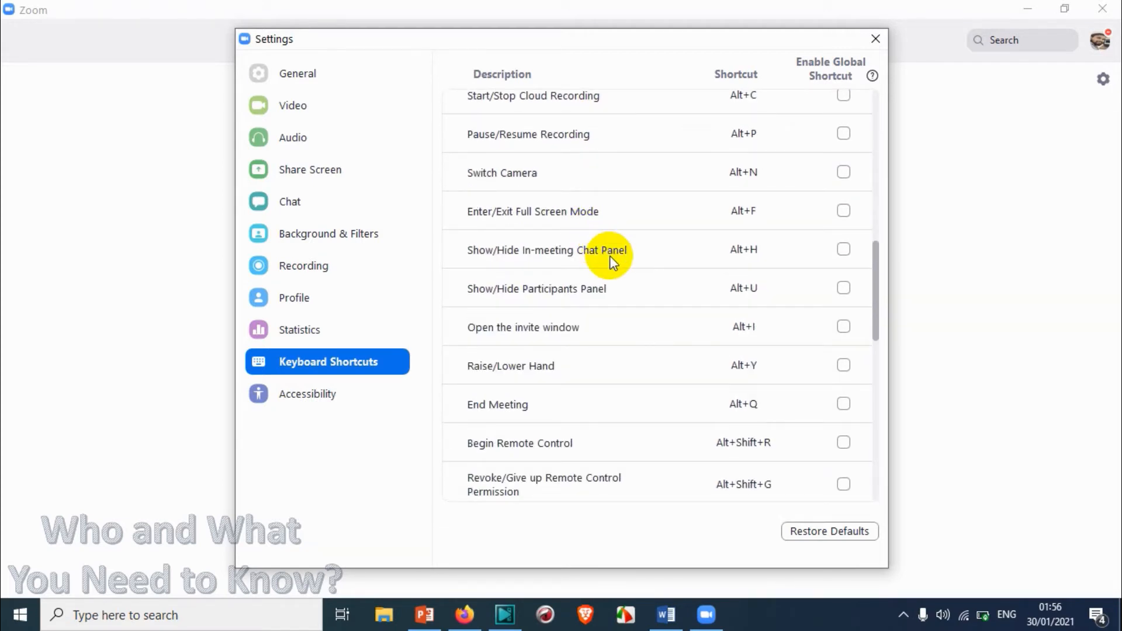
pyautogui.scroll(-3)
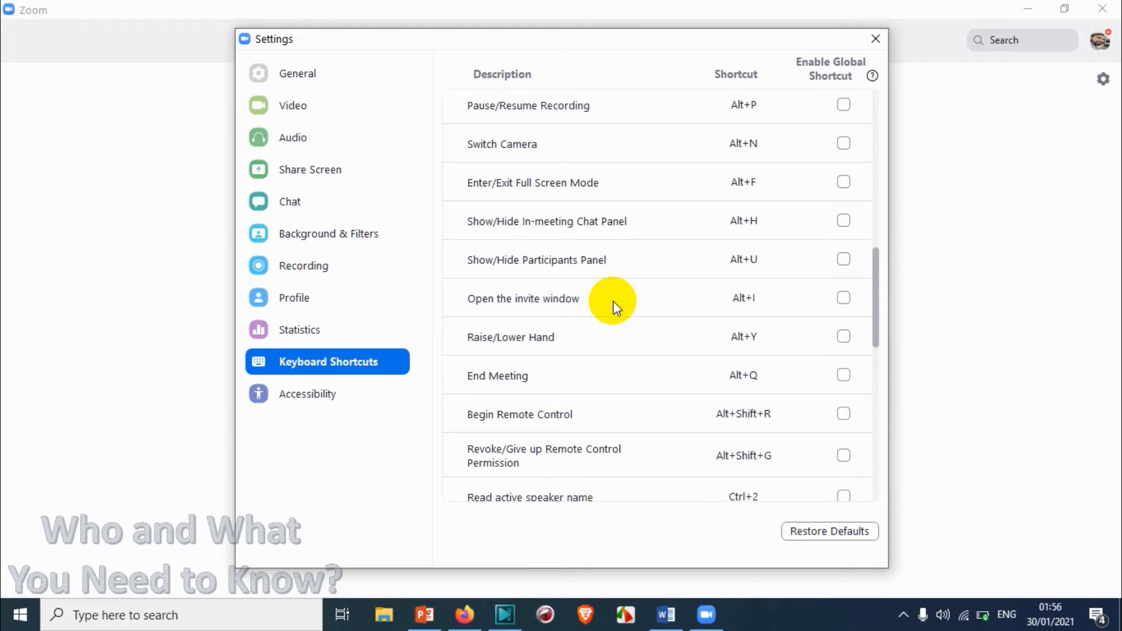
pyautogui.scroll(-3)
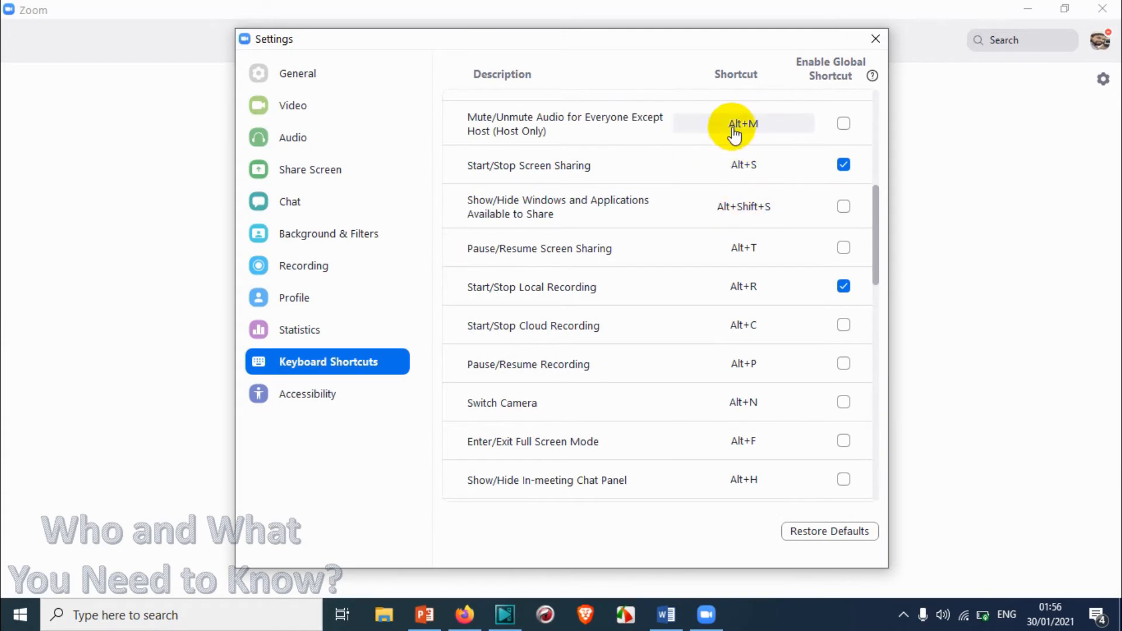
pyautogui.scroll(3)
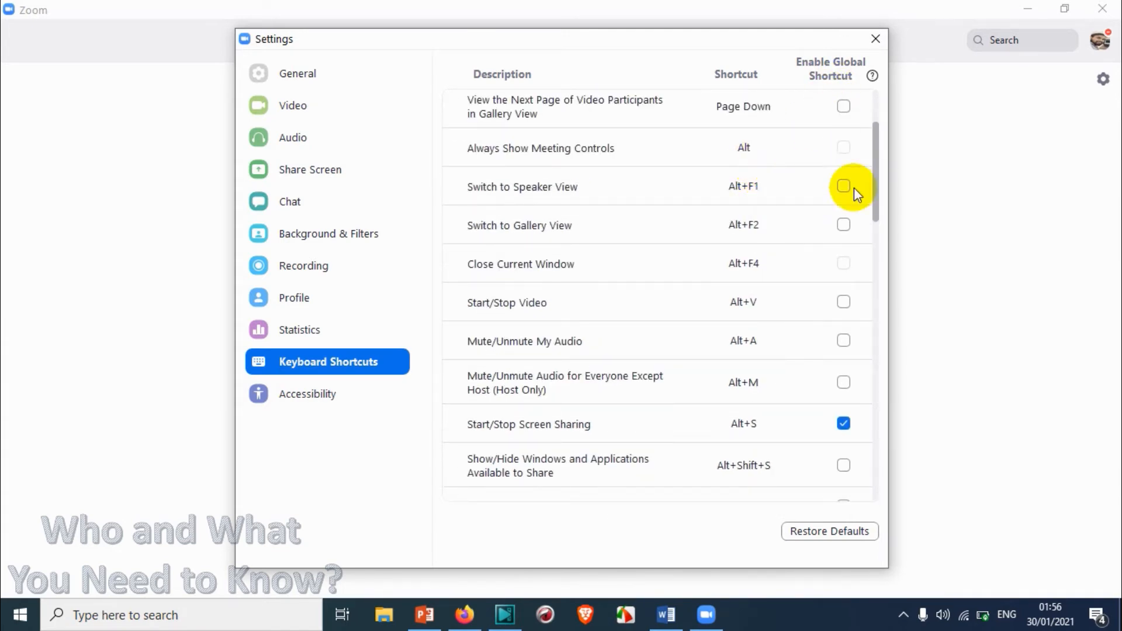
pyautogui.scroll(-3)
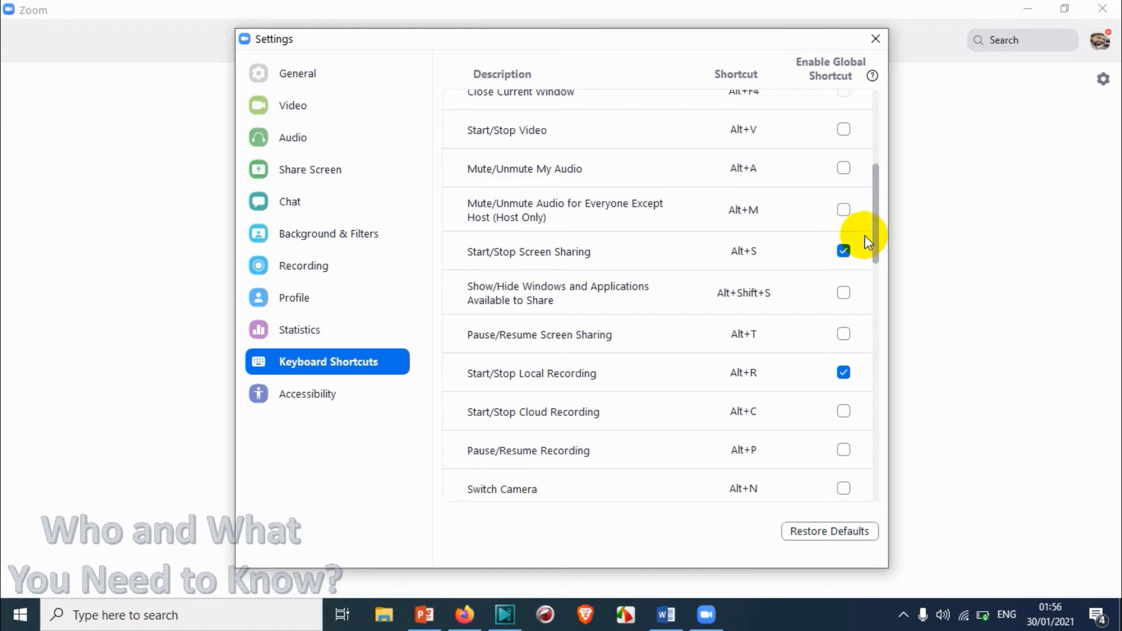
pyautogui.scroll(-3)
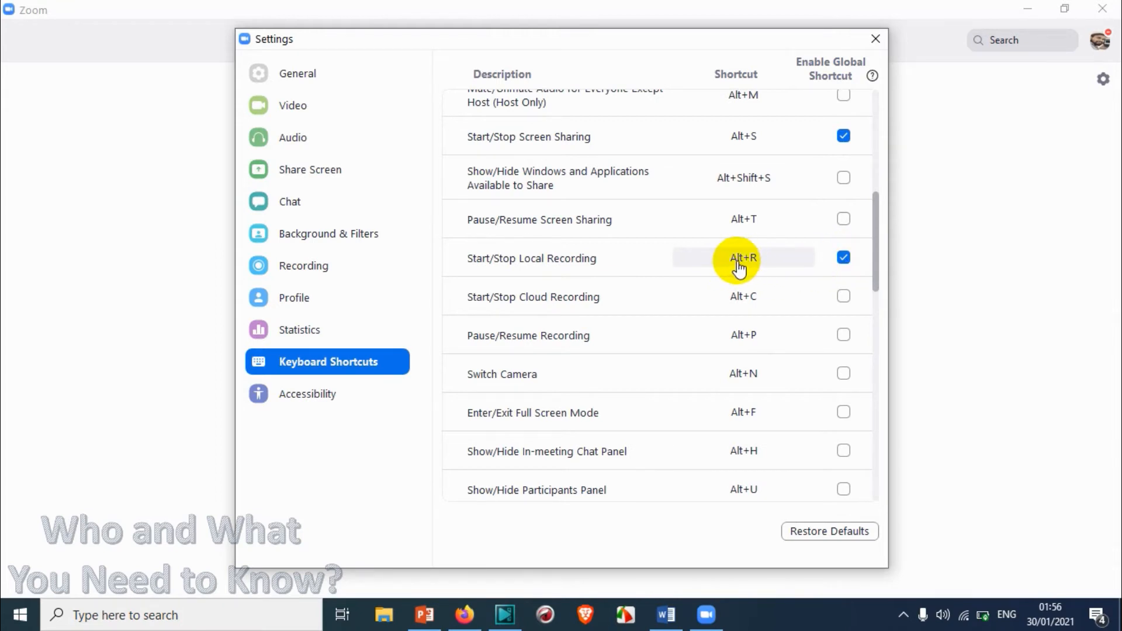
pyautogui.moveTo(871, 76)
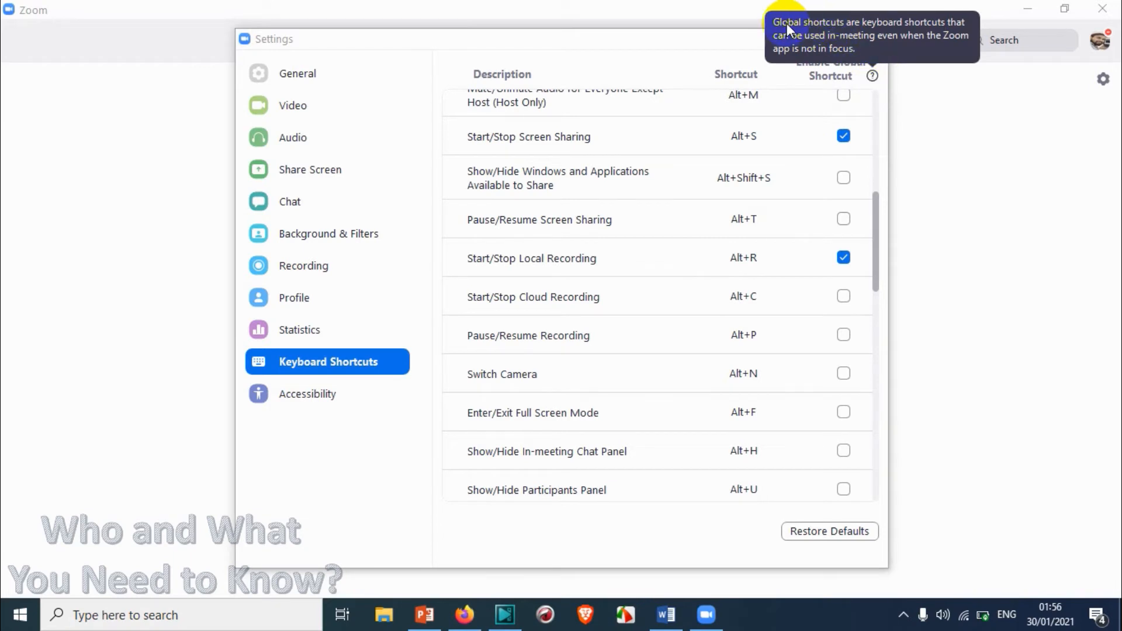
pyautogui.moveTo(915, 41)
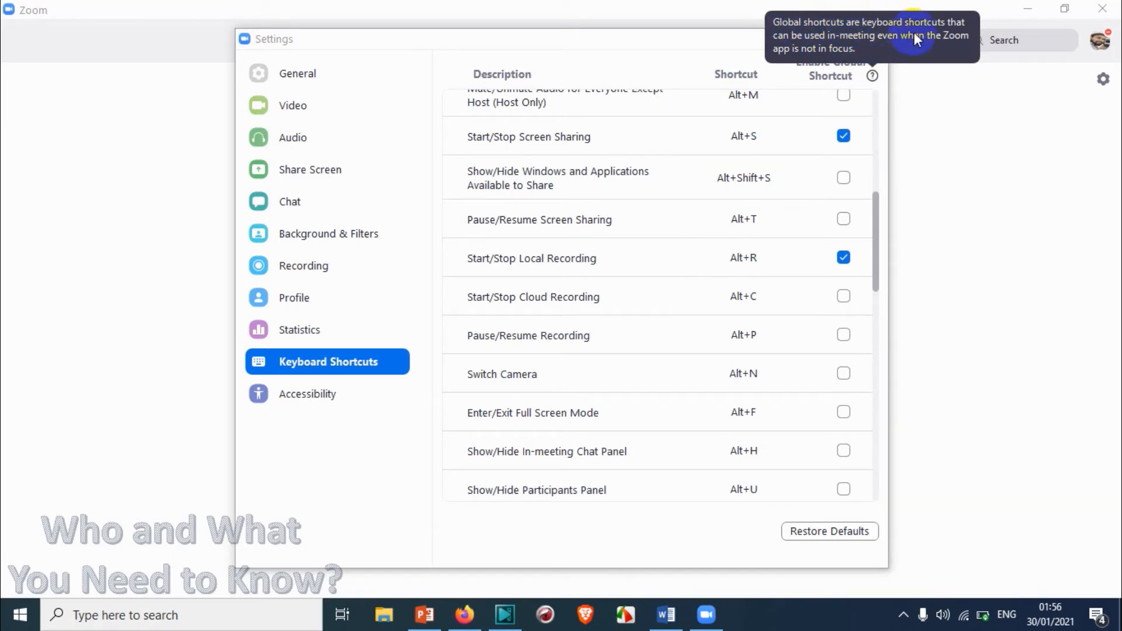
pyautogui.moveTo(923, 51)
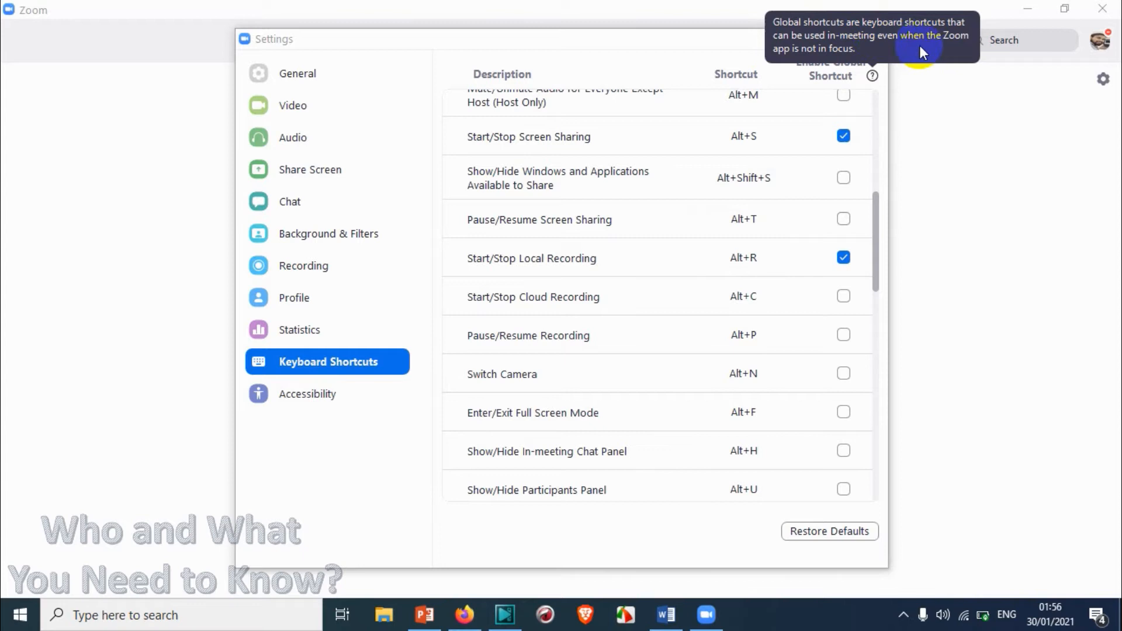
pyautogui.moveTo(834, 56)
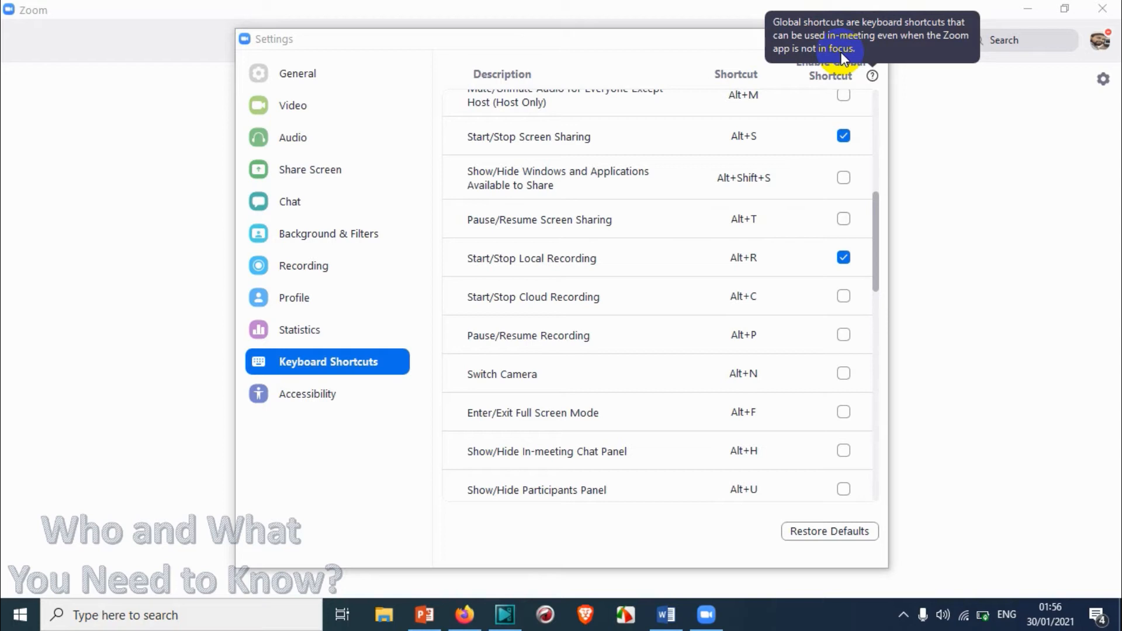
pyautogui.moveTo(525, 579)
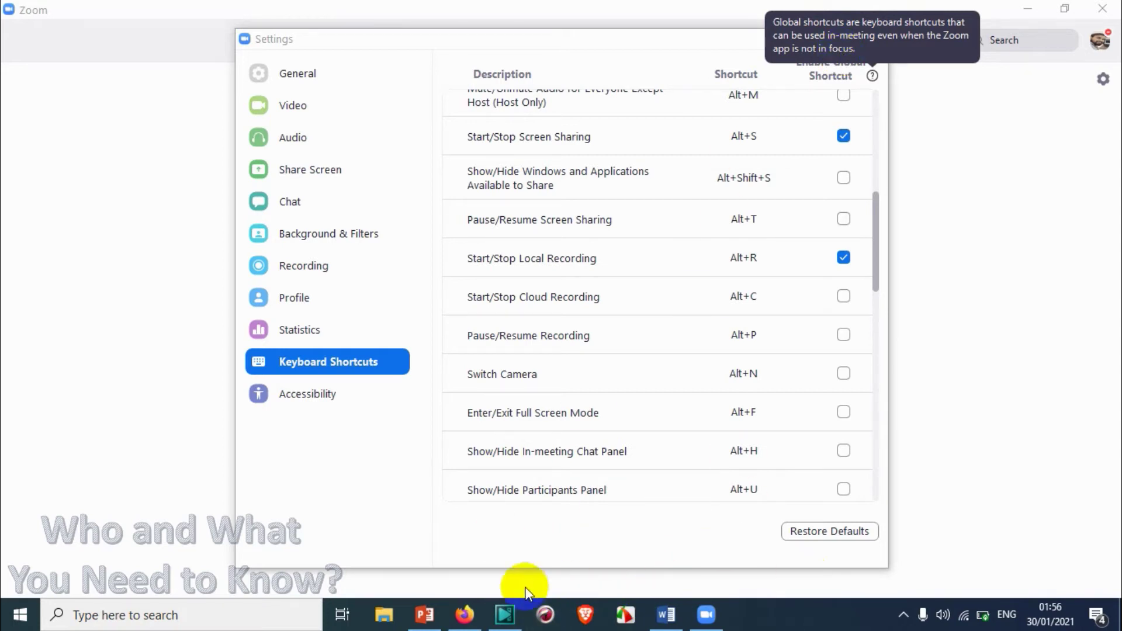
pyautogui.moveTo(742, 258)
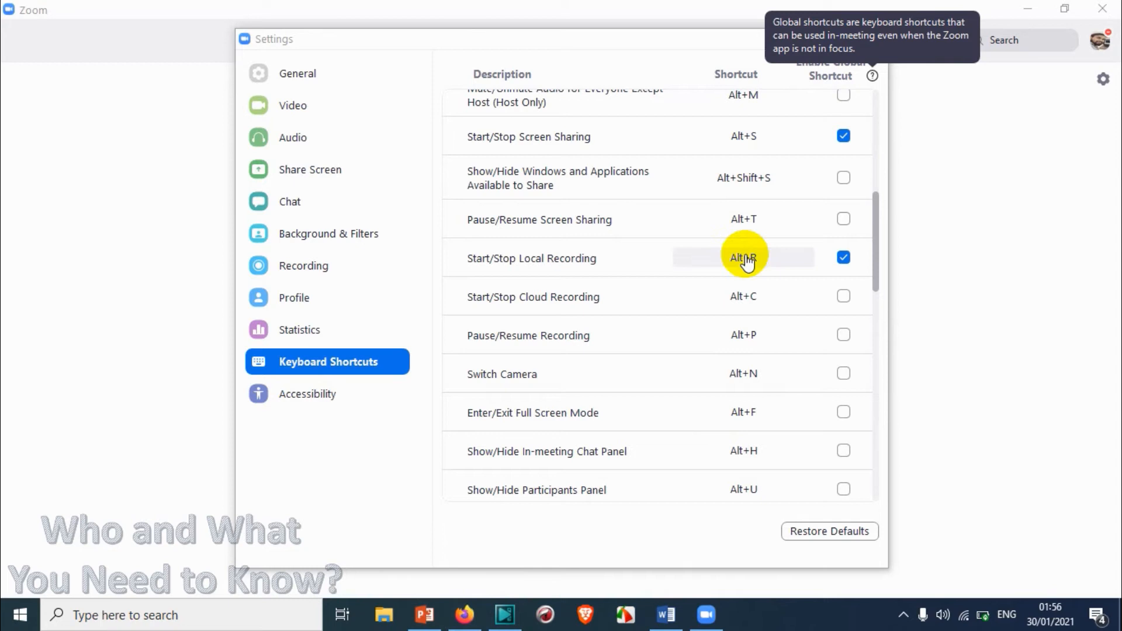
pyautogui.moveTo(923, 36)
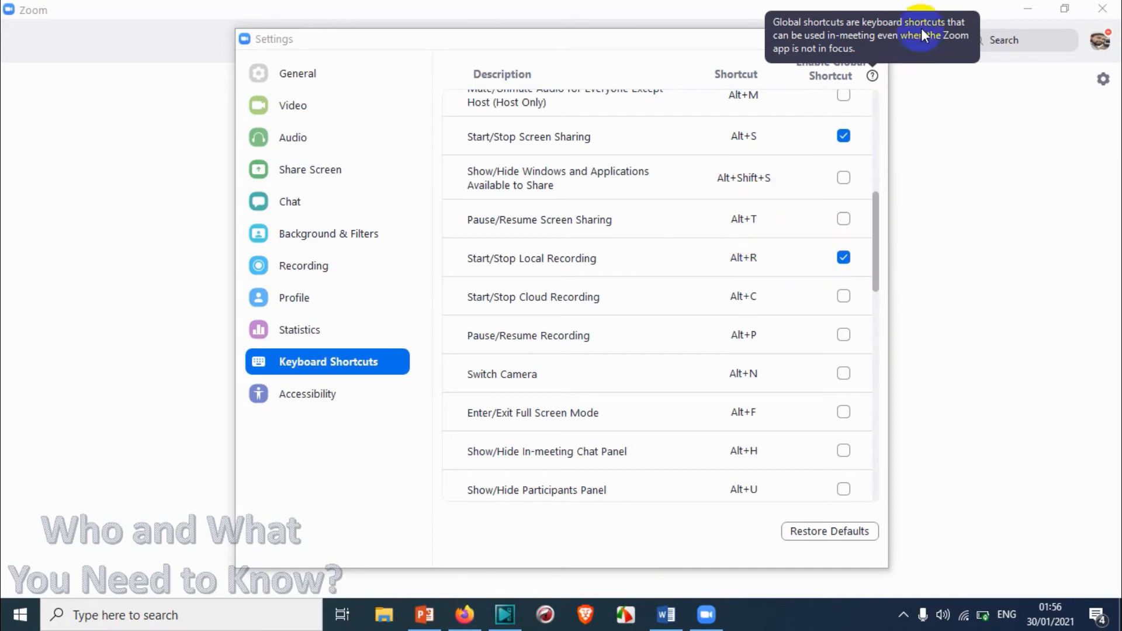
pyautogui.moveTo(659, 261)
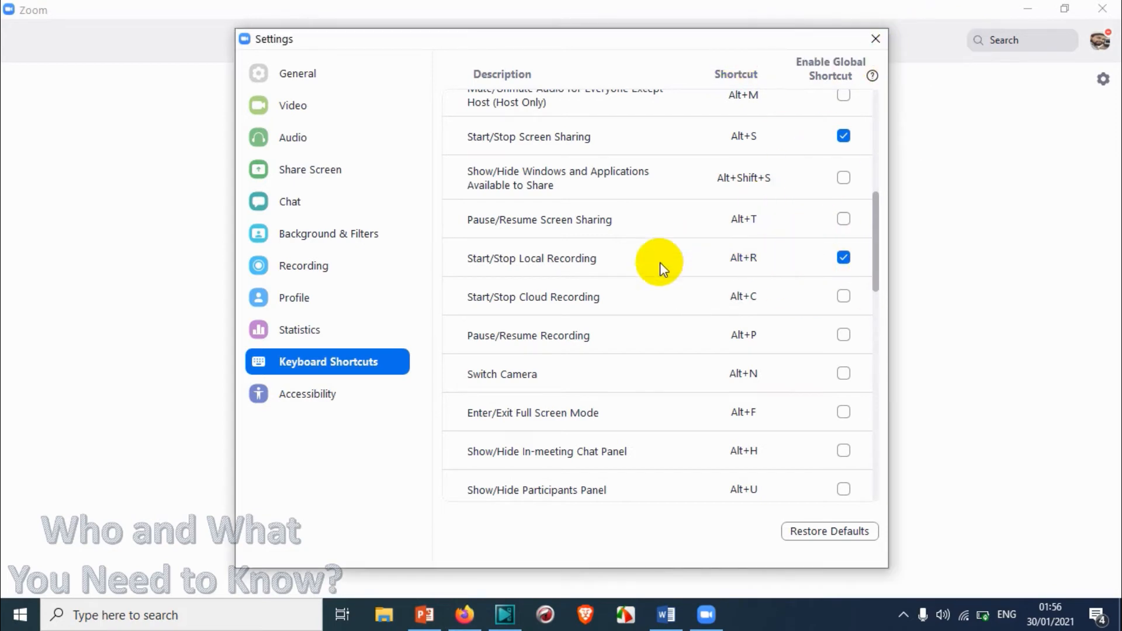
pyautogui.moveTo(526, 271)
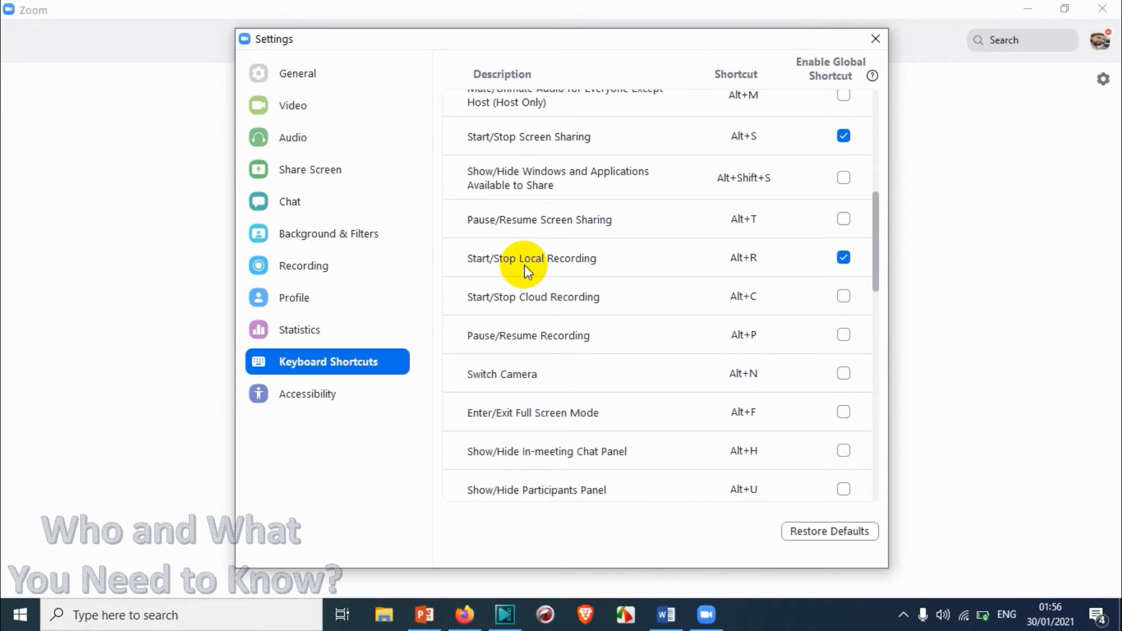
pyautogui.moveTo(844, 219)
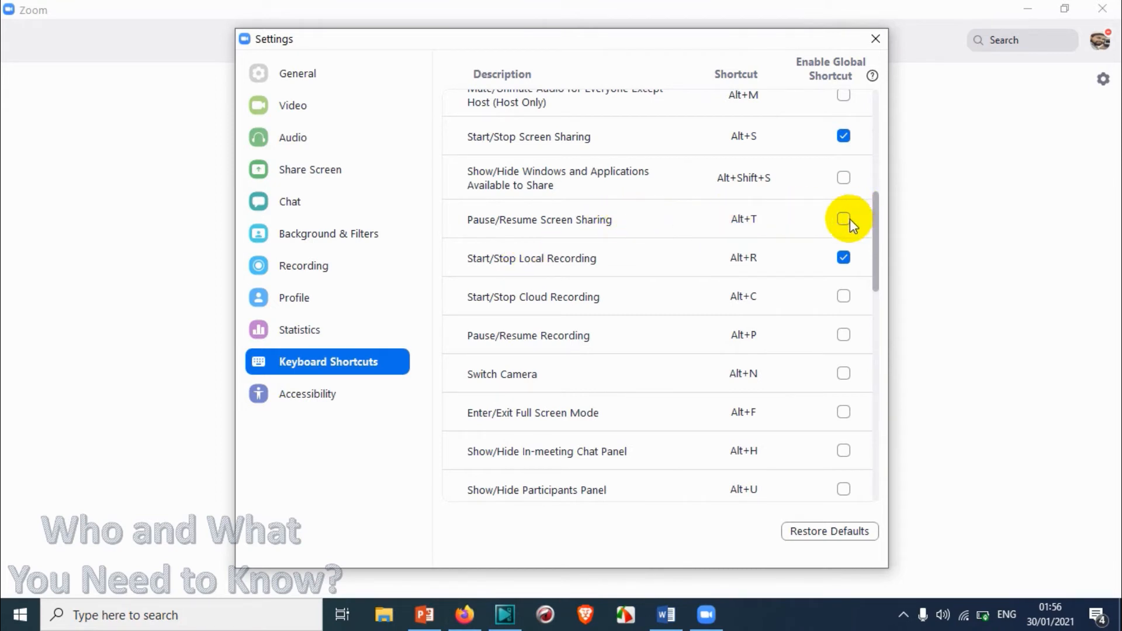
# Enable Pause/Resume Screen Sharing (Alt+T) as a global shortcut and close Settings
pyautogui.click(843, 219)
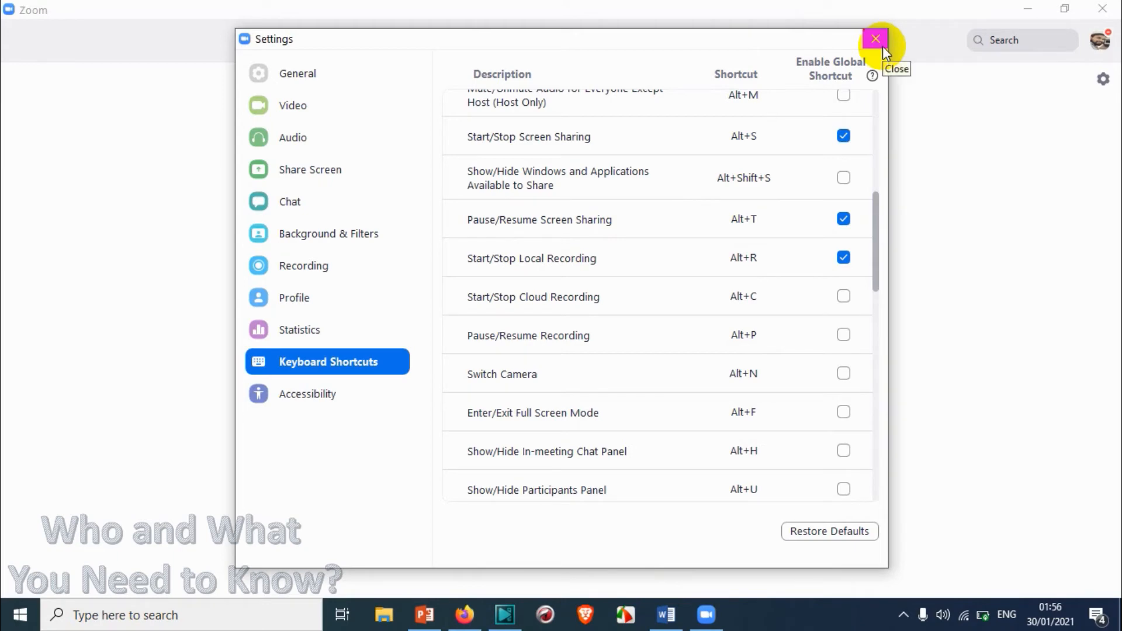
pyautogui.click(874, 39)
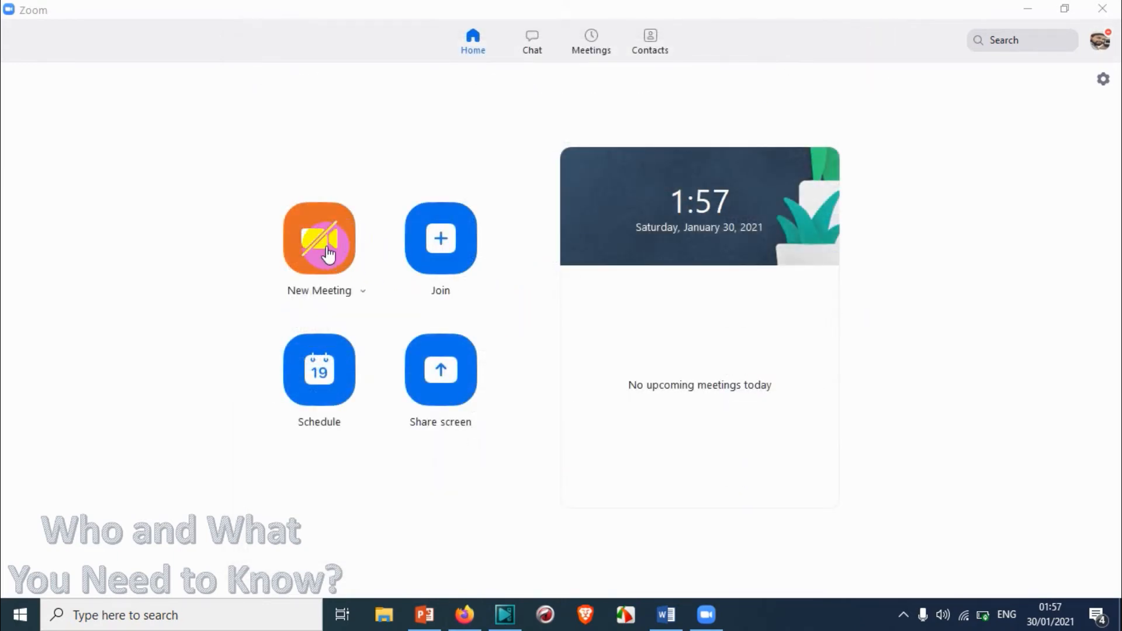
# Start a new instant meeting and join it with computer audio
pyautogui.click(319, 239)
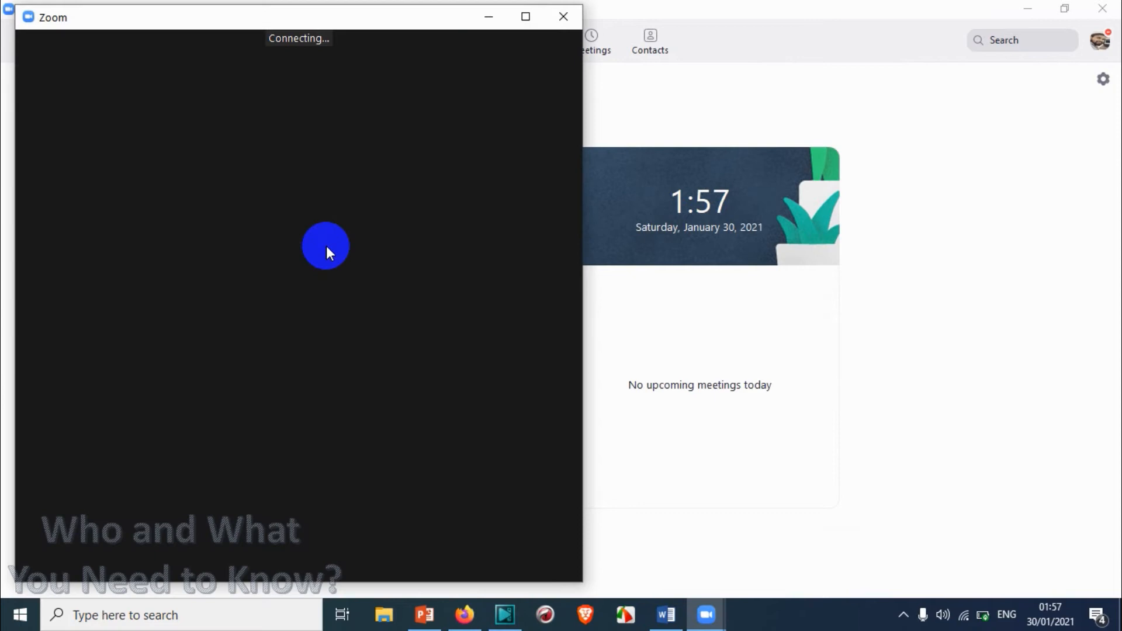
pyautogui.moveTo(418, 102)
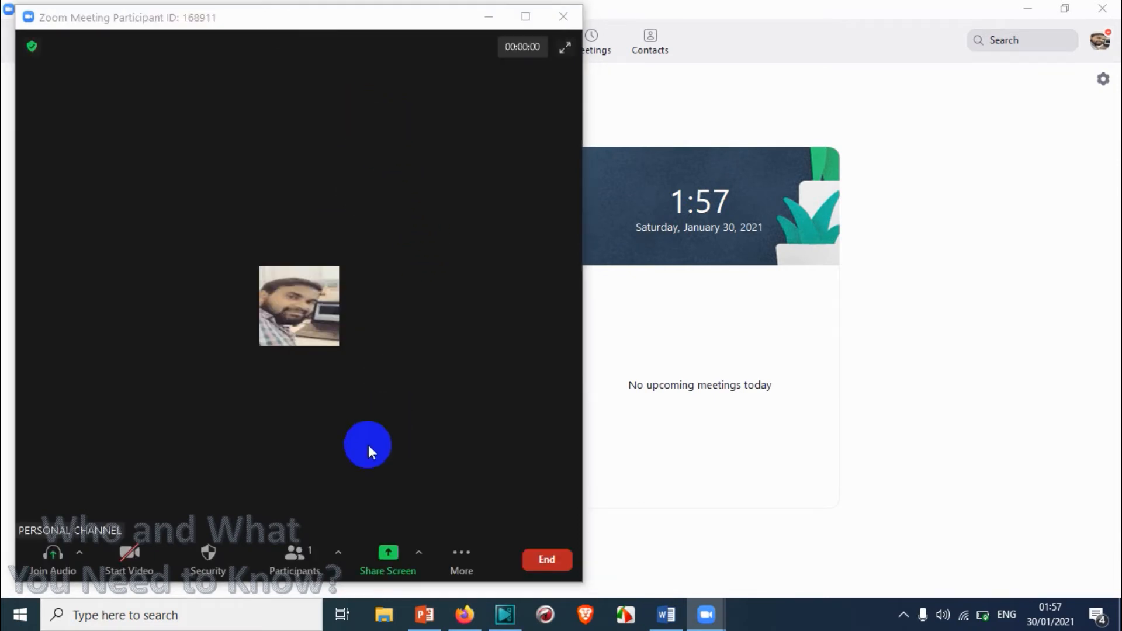
pyautogui.click(51, 560)
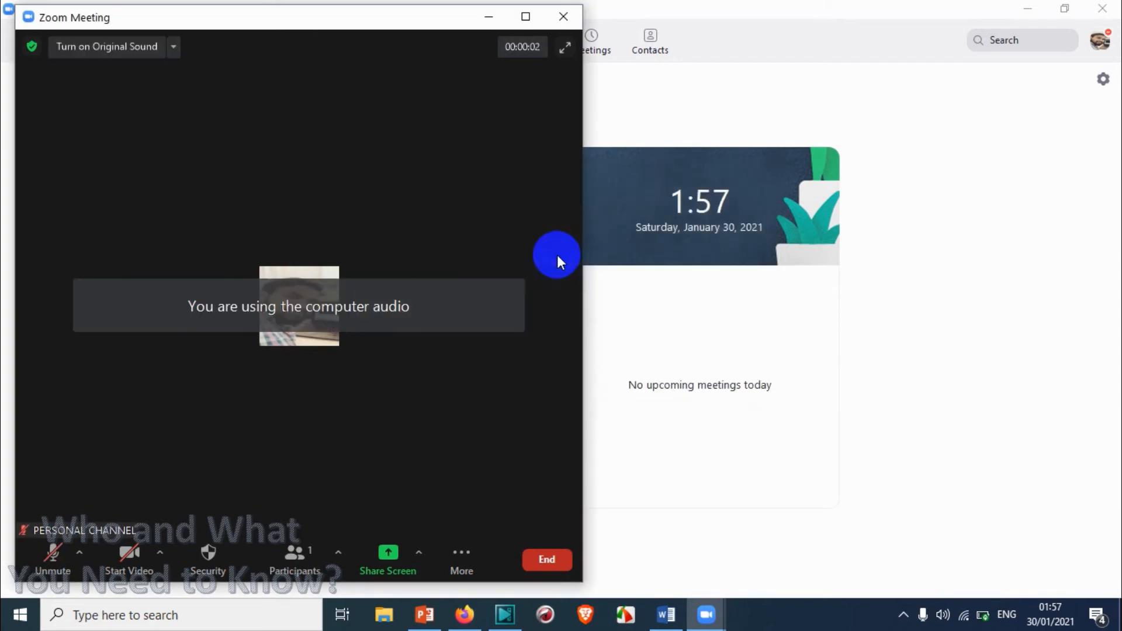
pyautogui.moveTo(361, 250)
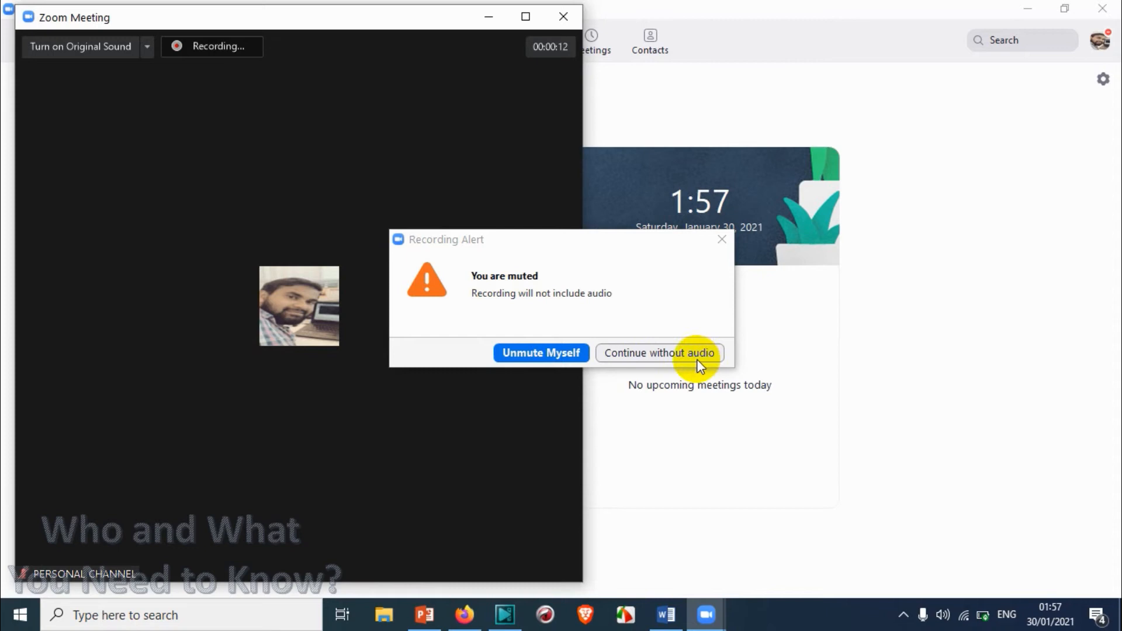
# Keep recording despite the muted-audio warning and bring back the meeting window
pyautogui.click(657, 353)
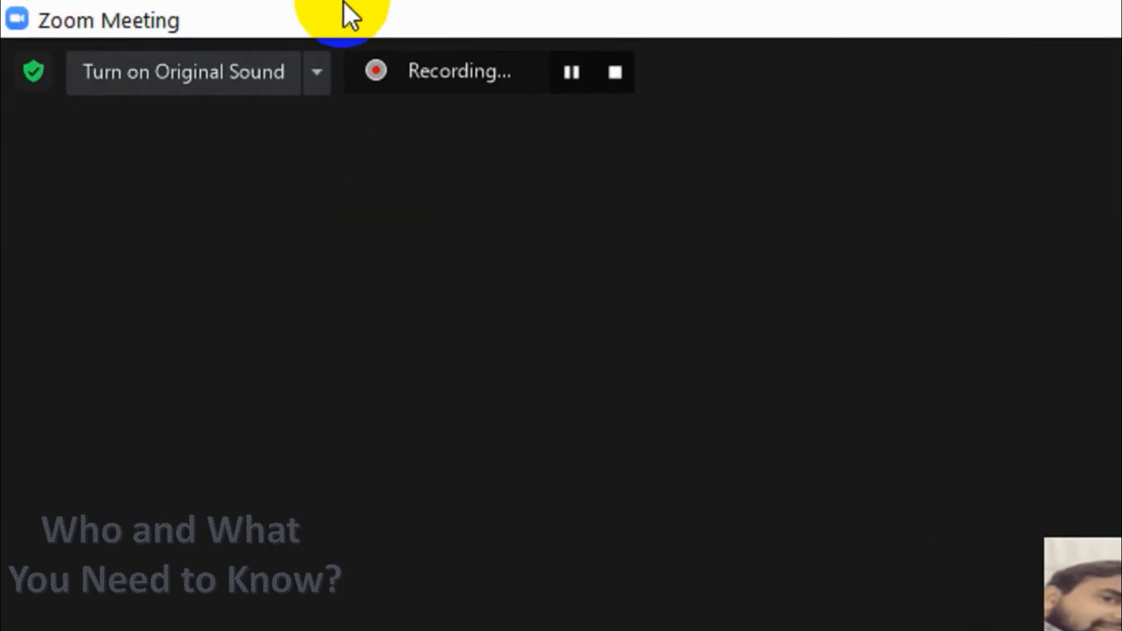
pyautogui.moveTo(239, 14)
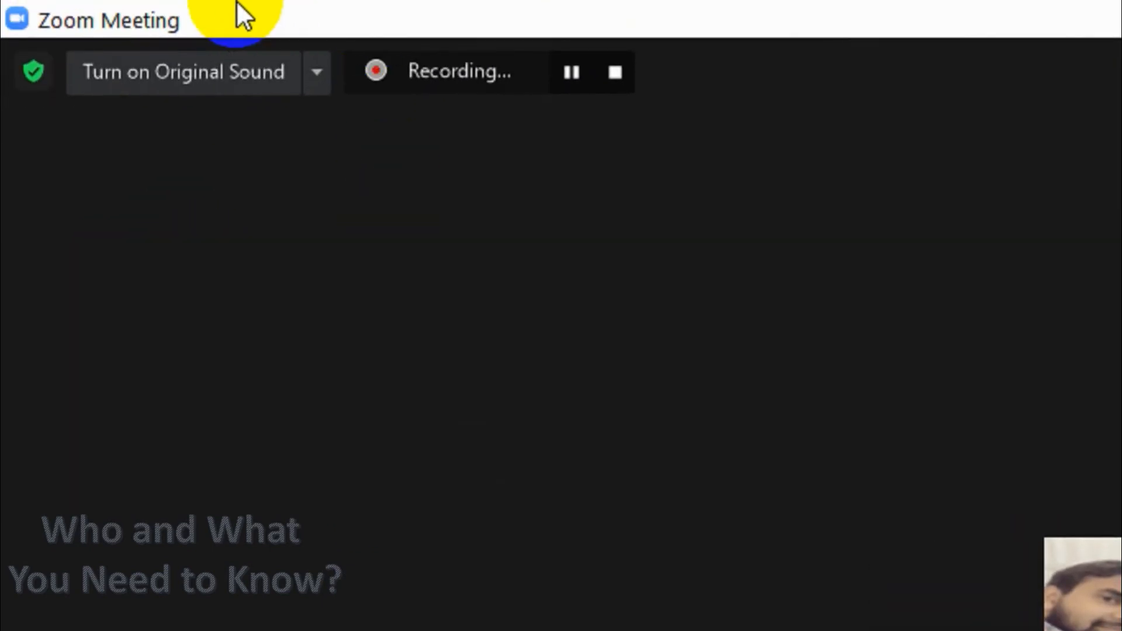
pyautogui.click(614, 71)
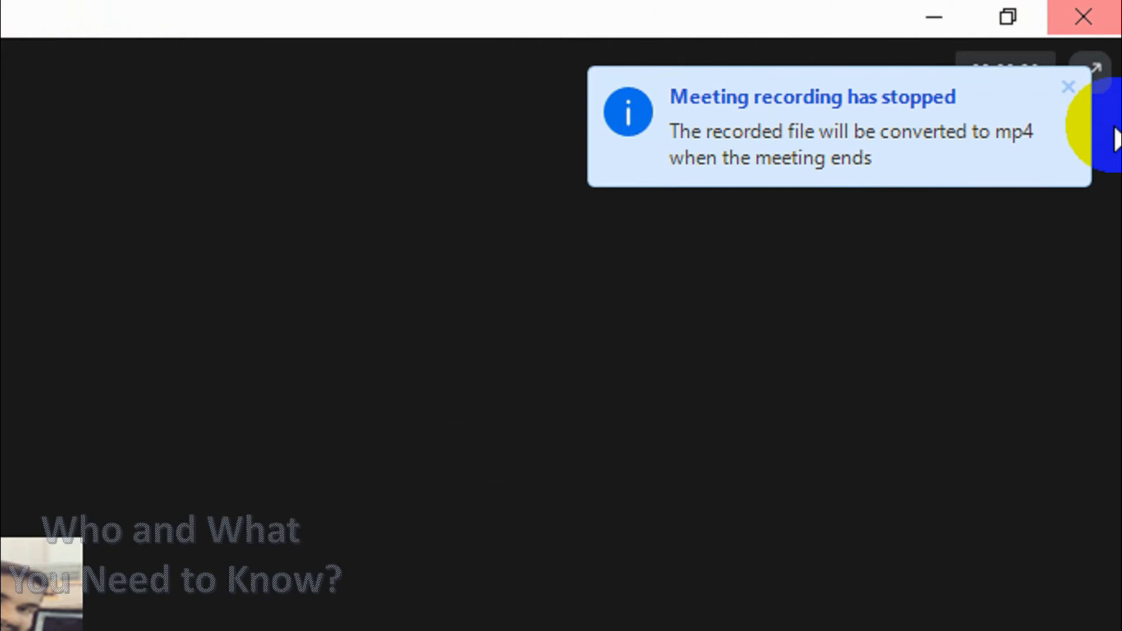
pyautogui.moveTo(866, 165)
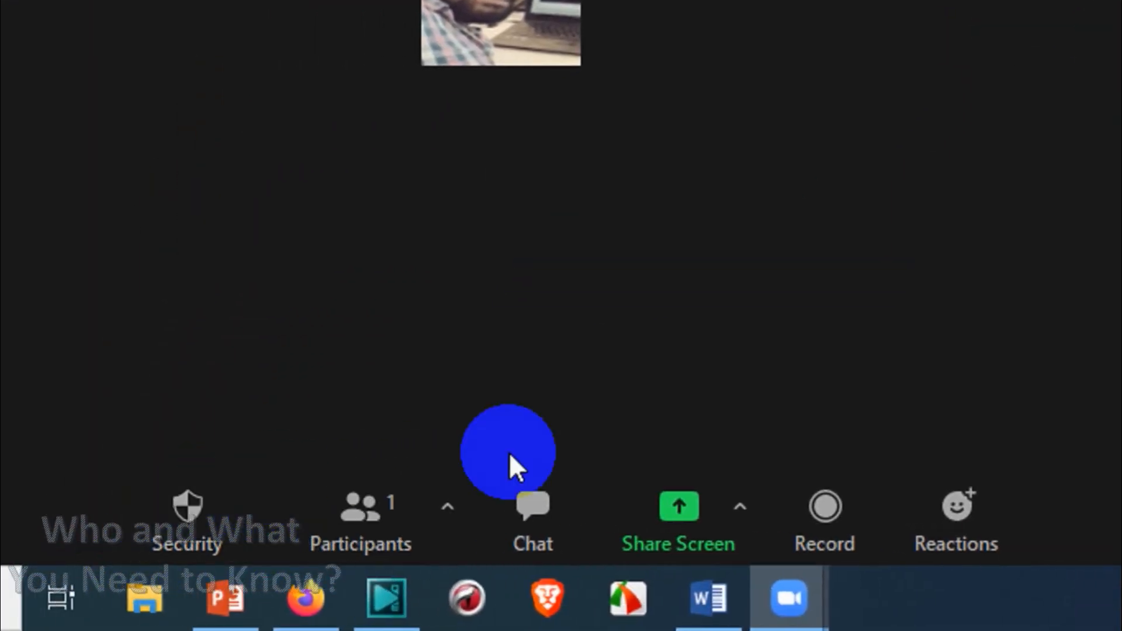
# Share the entire screen, pause and resume the share, then stop sharing
pyautogui.click(677, 506)
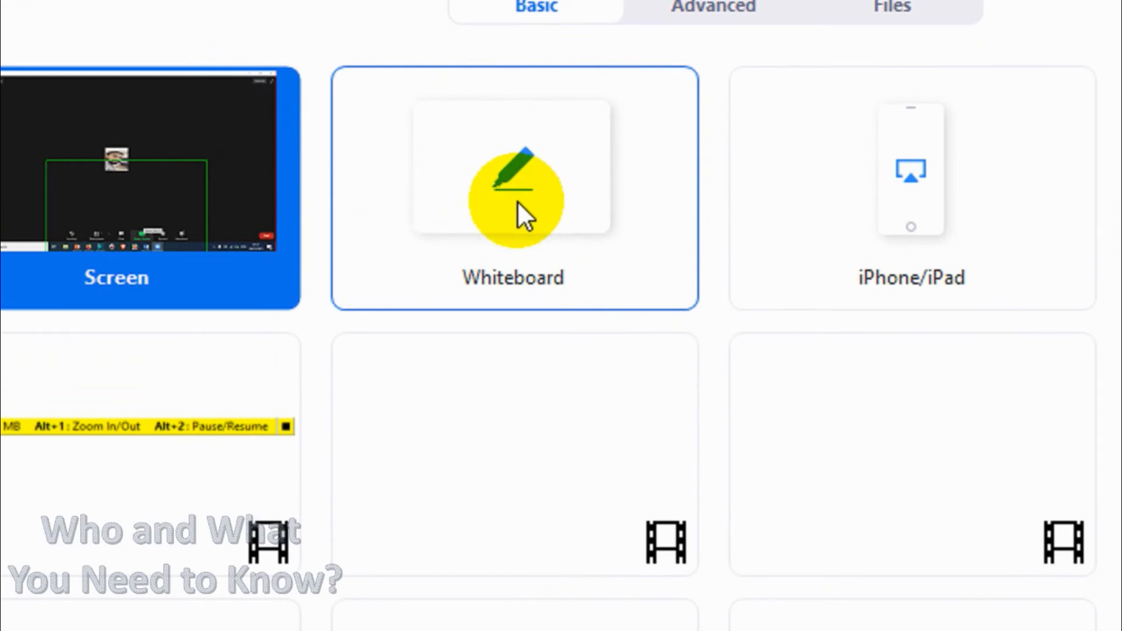
pyautogui.click(513, 187)
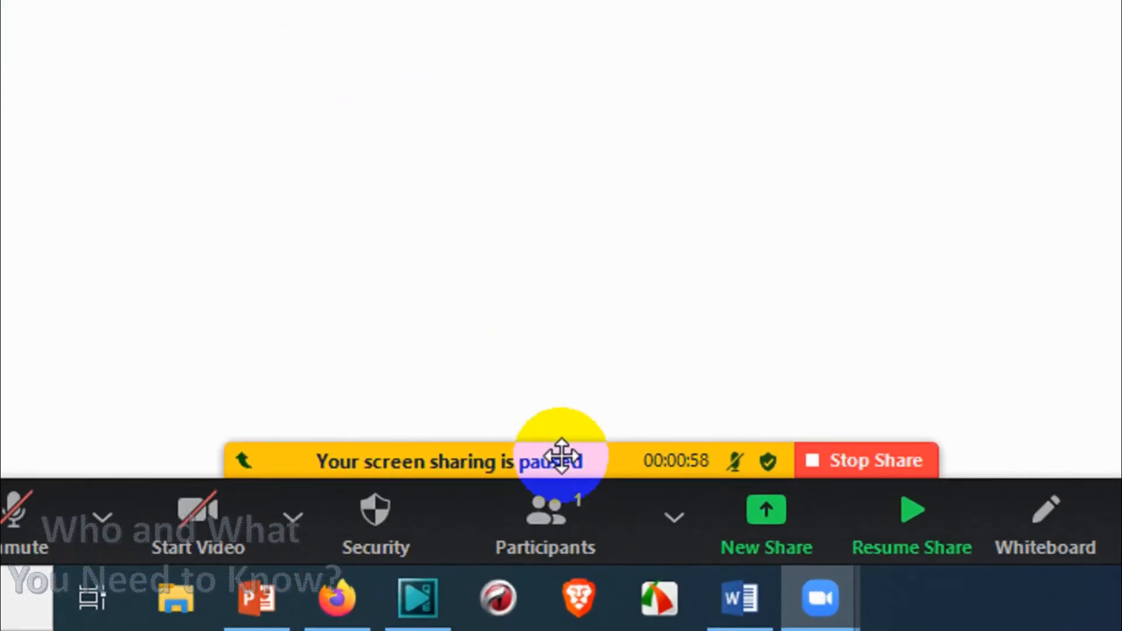
pyautogui.click(909, 522)
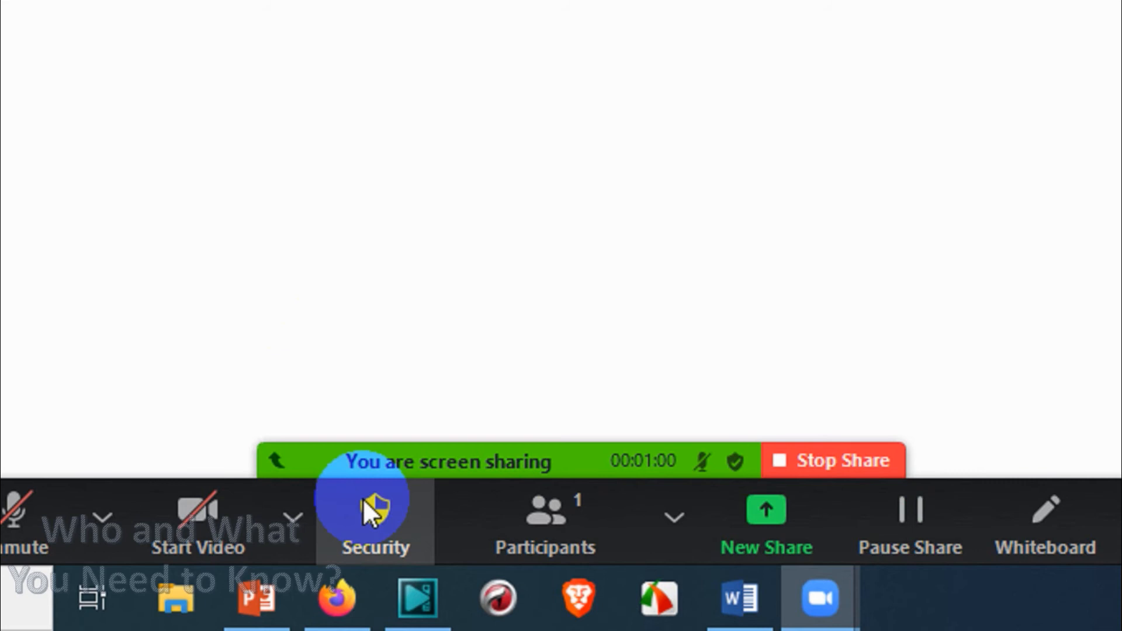
pyautogui.moveTo(463, 472)
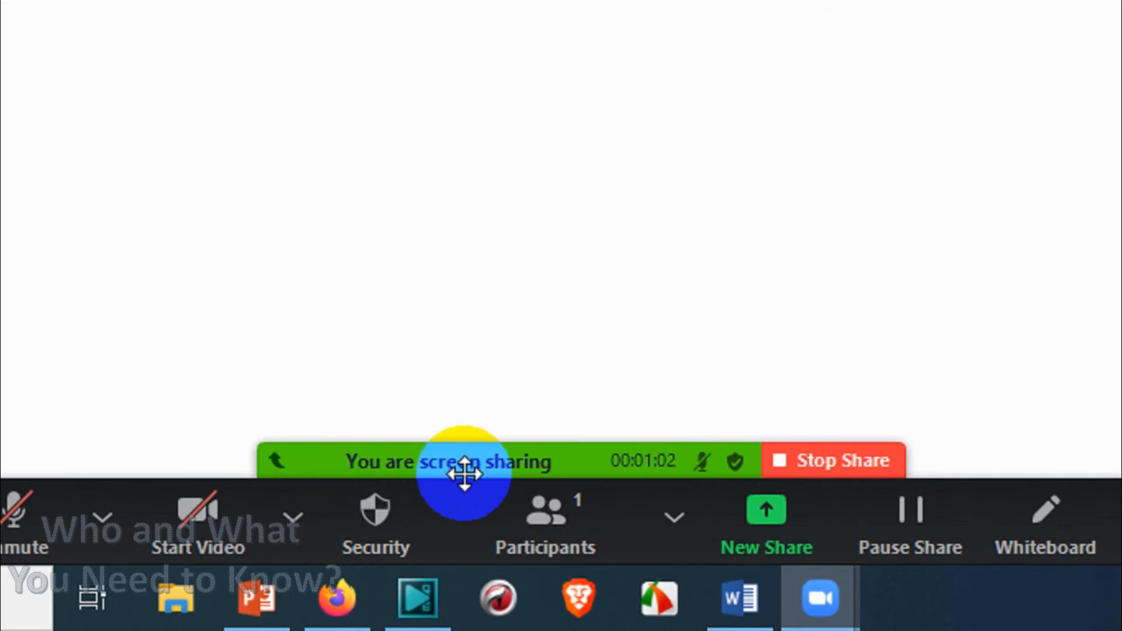
pyautogui.click(911, 522)
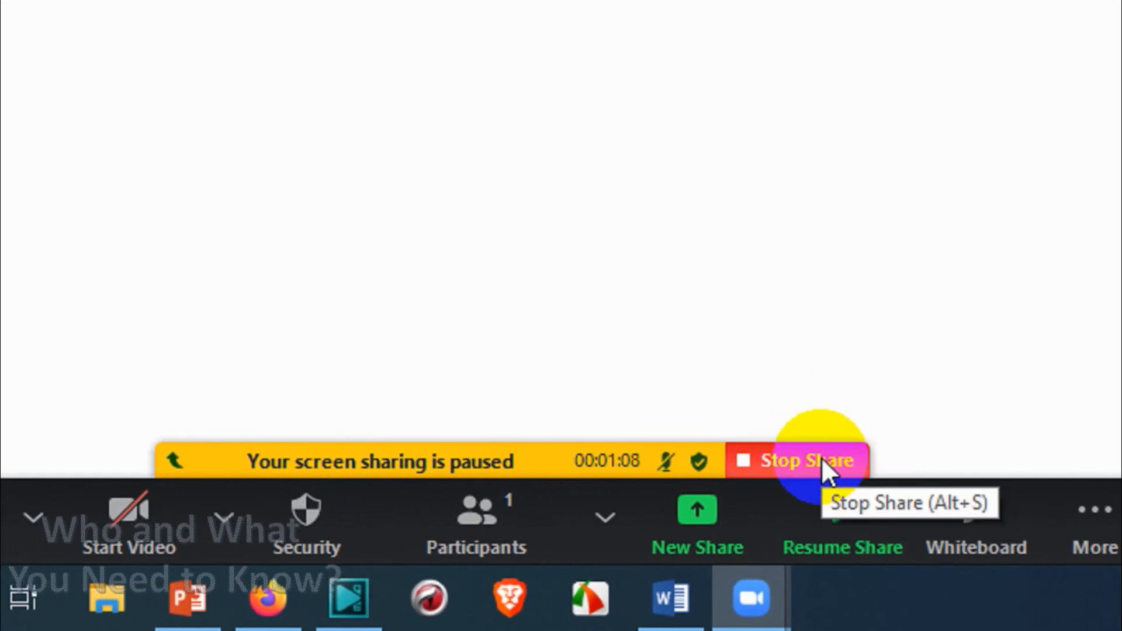
pyautogui.click(841, 522)
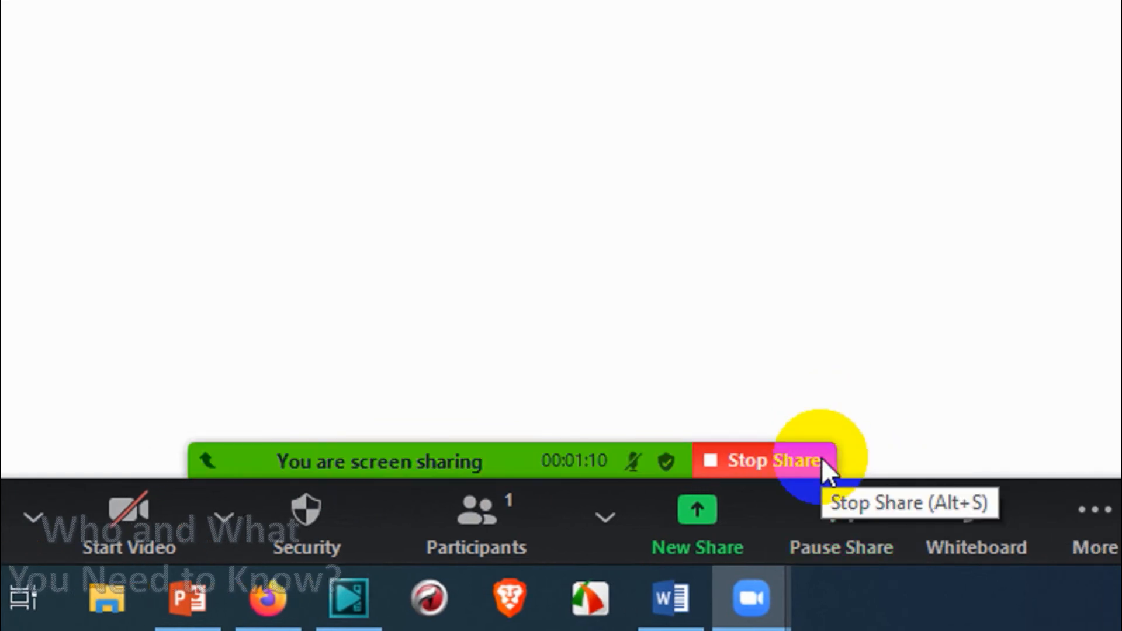
pyautogui.click(761, 460)
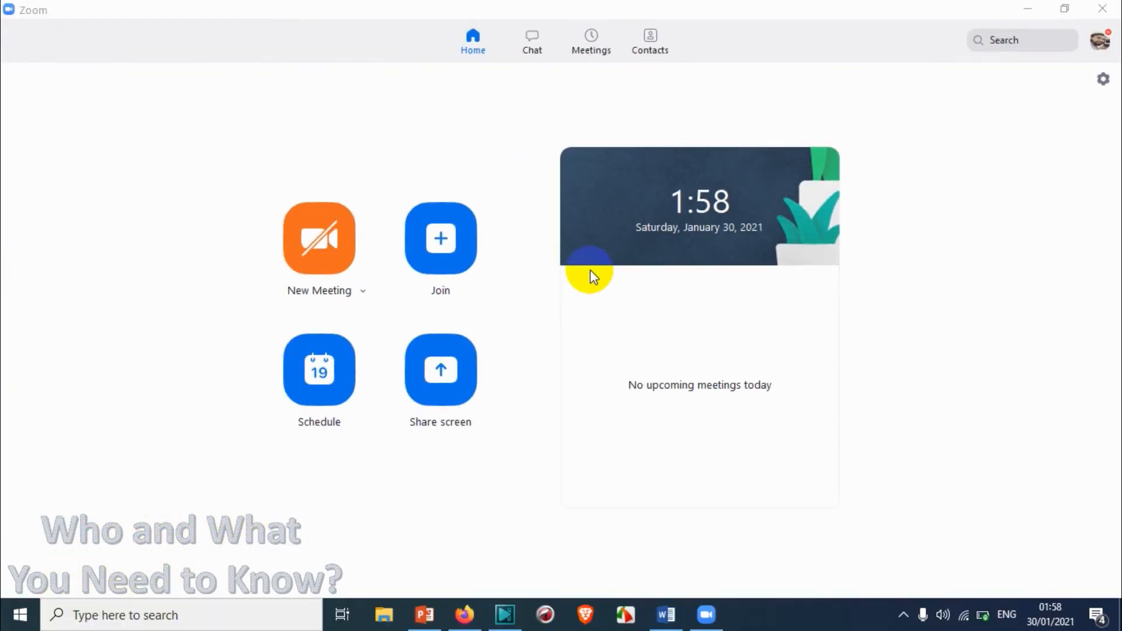
pyautogui.moveTo(1102, 79)
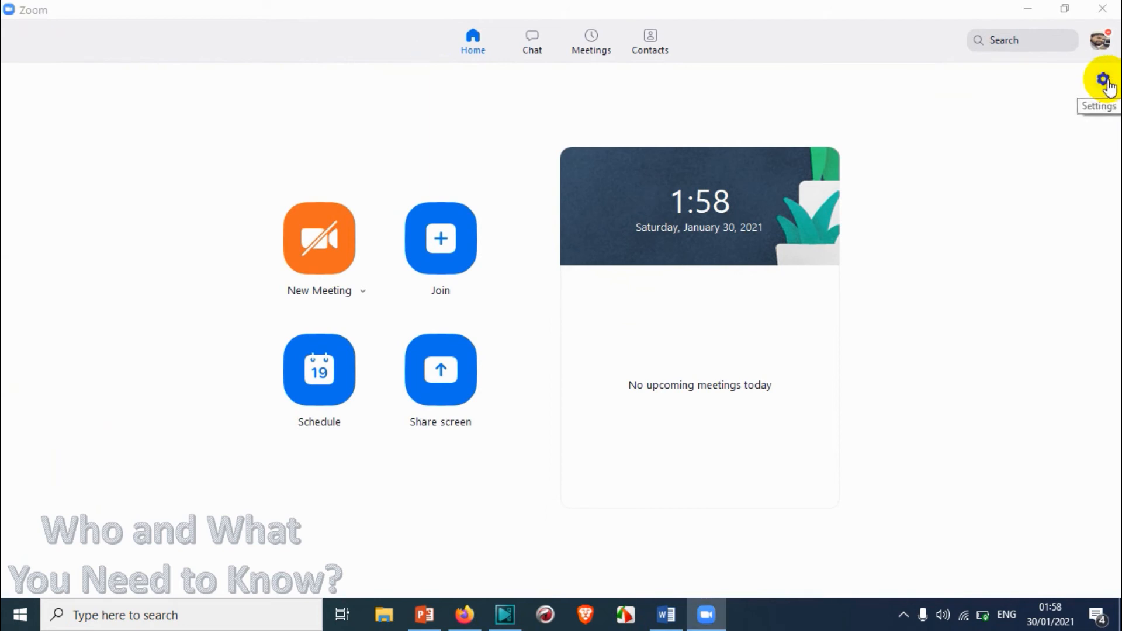
# Reopen Keyboard Shortcuts settings, dismiss the low-battery toast, and select the Pause/Resume Screen Sharing shortcut
pyautogui.click(1100, 79)
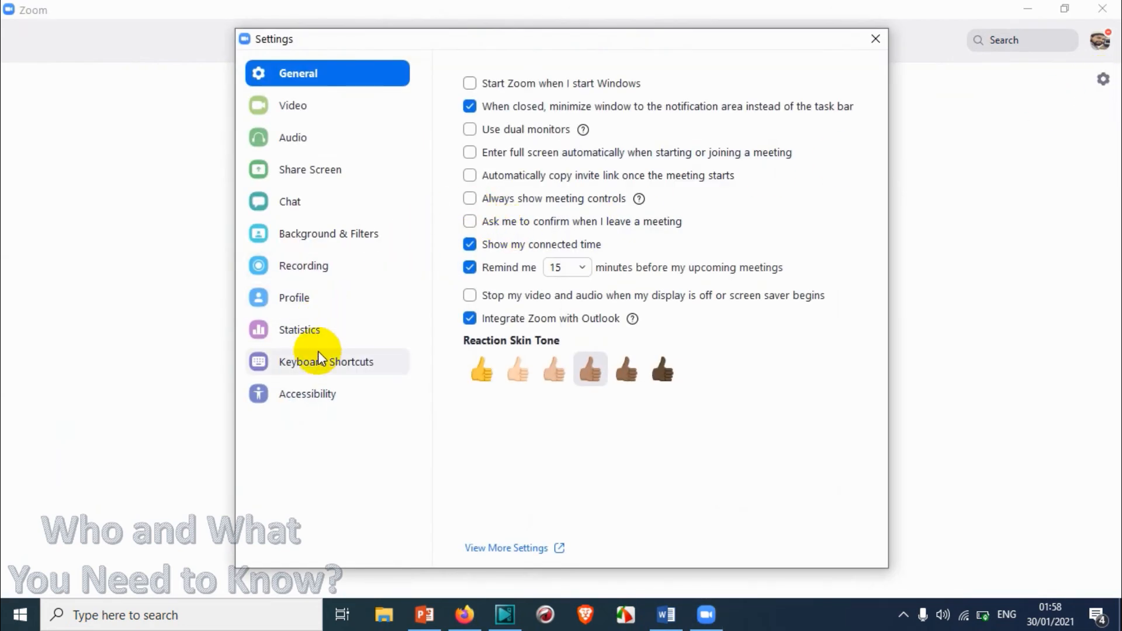
pyautogui.click(327, 361)
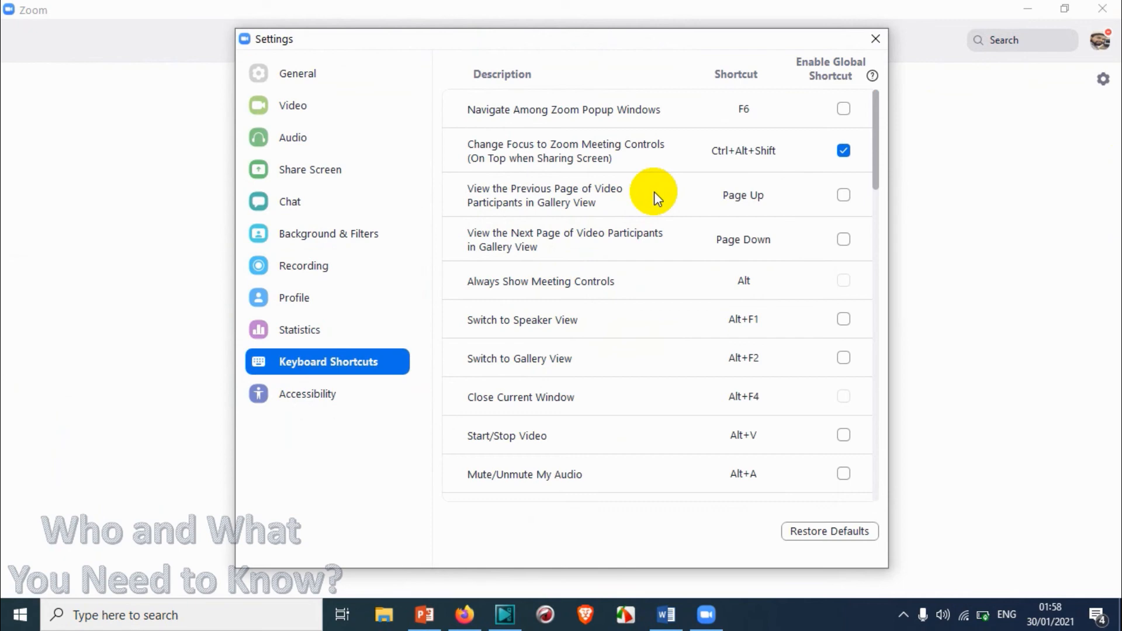
pyautogui.scroll(-3)
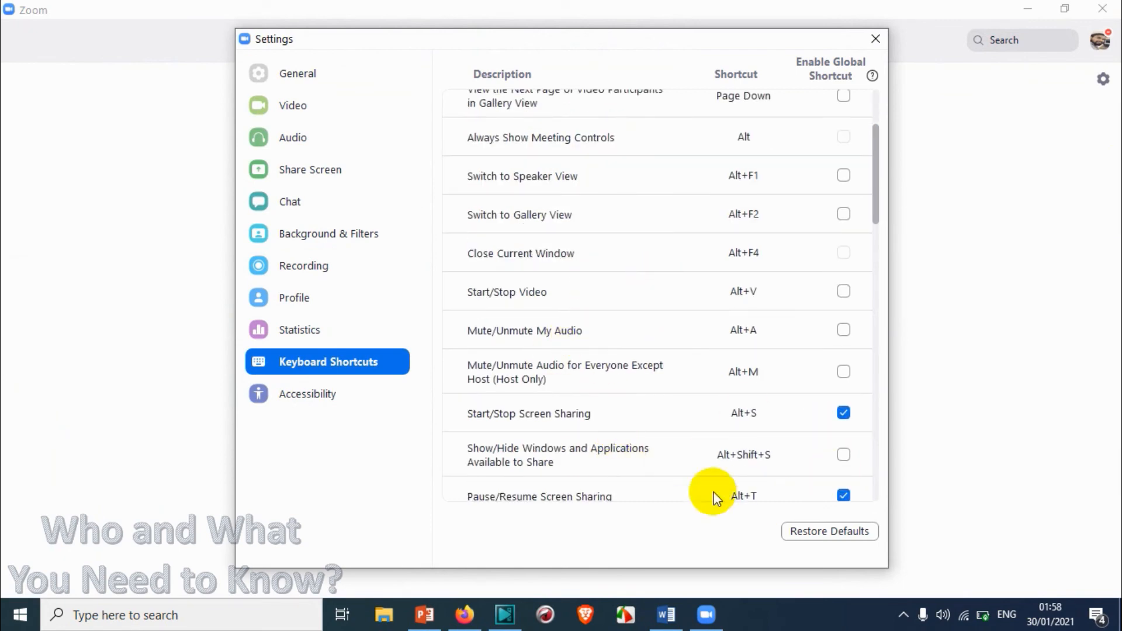
pyautogui.moveTo(687, 422)
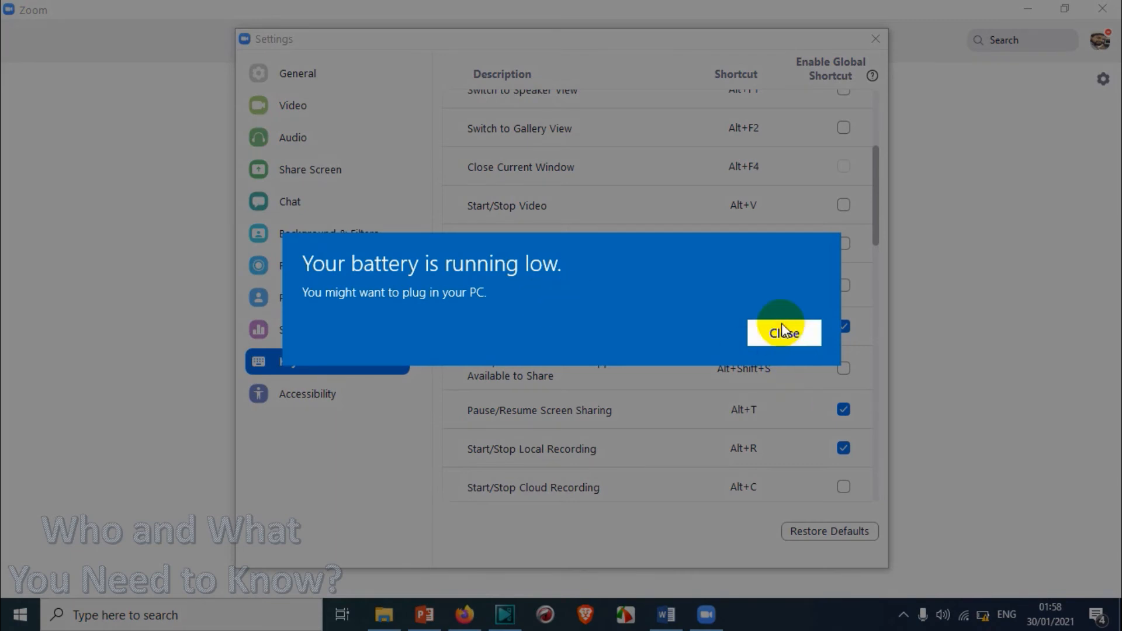
pyautogui.click(783, 332)
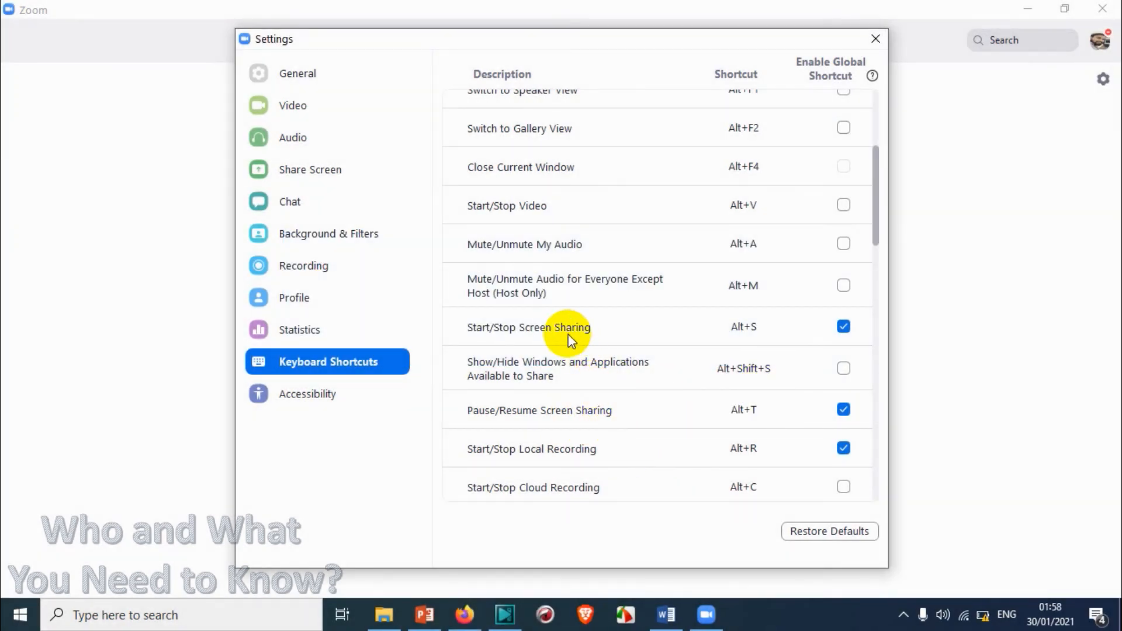
pyautogui.scroll(-3)
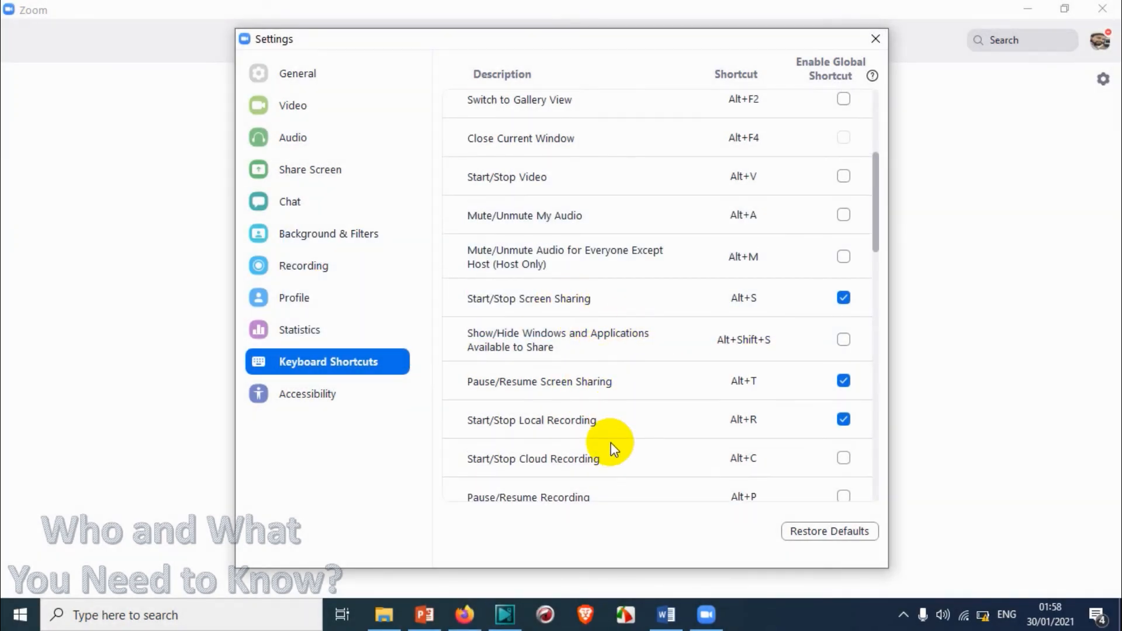
pyautogui.scroll(-3)
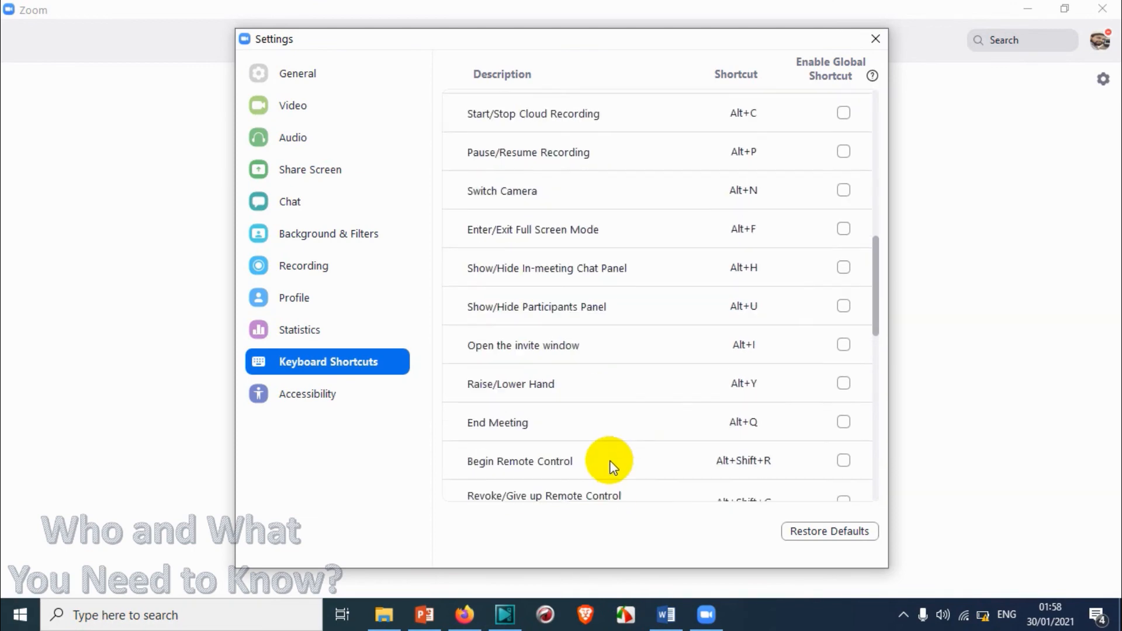
pyautogui.scroll(-3)
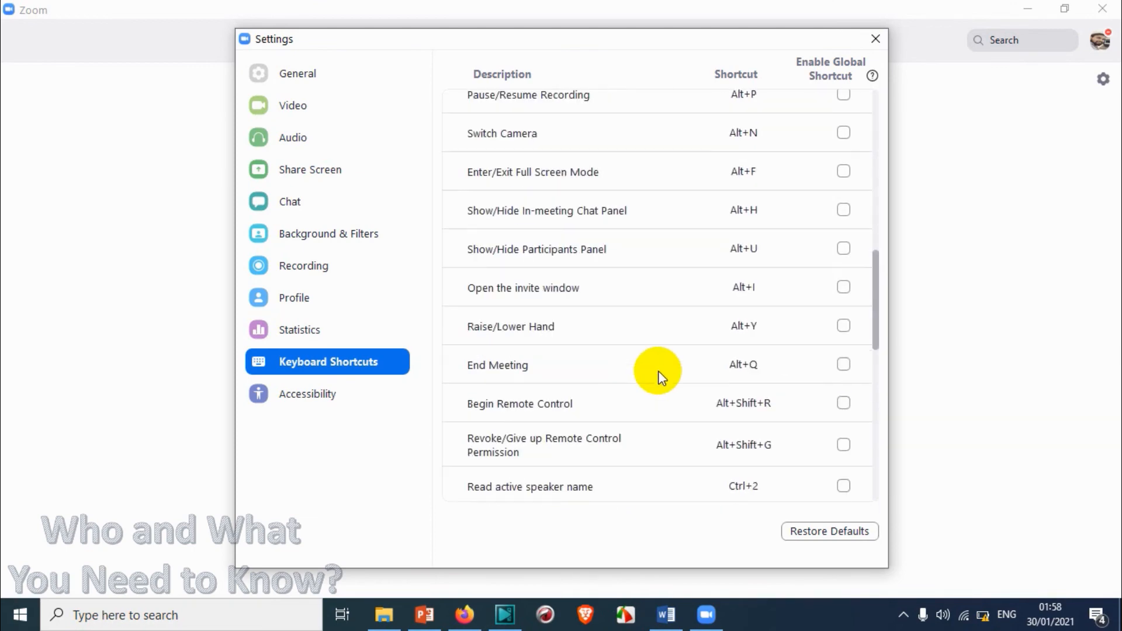
pyautogui.scroll(3)
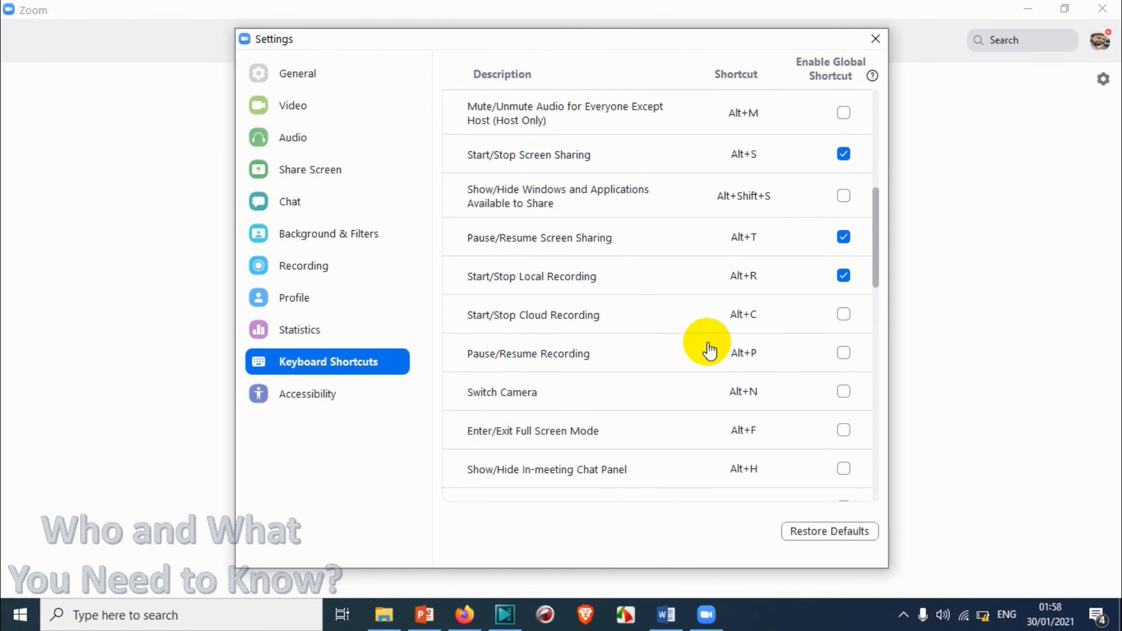
pyautogui.moveTo(640, 254)
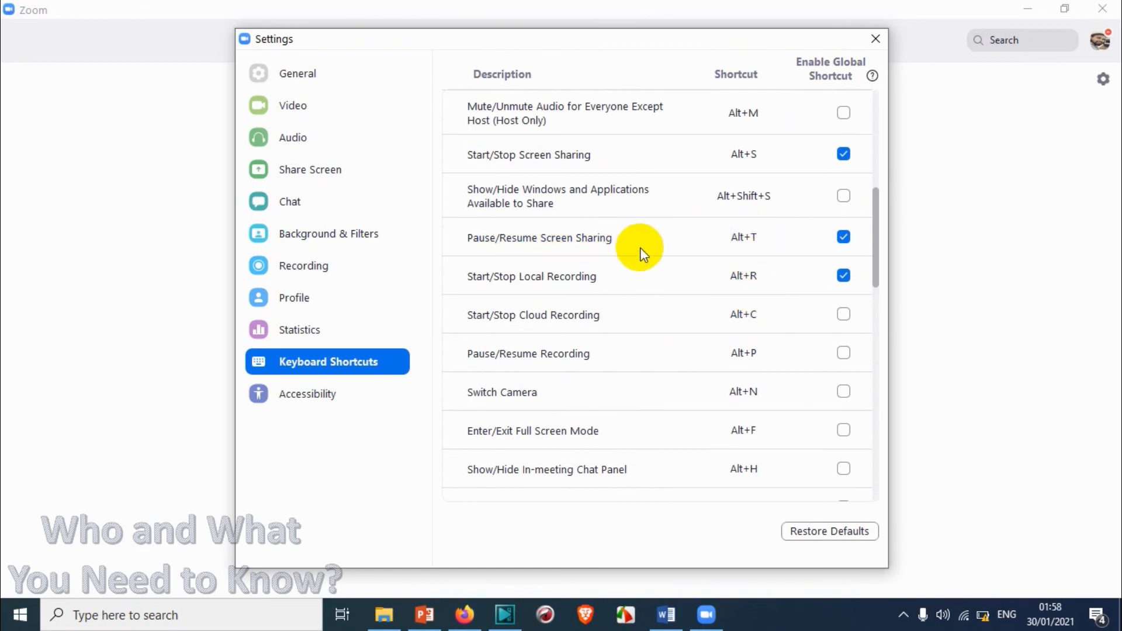
pyautogui.click(742, 237)
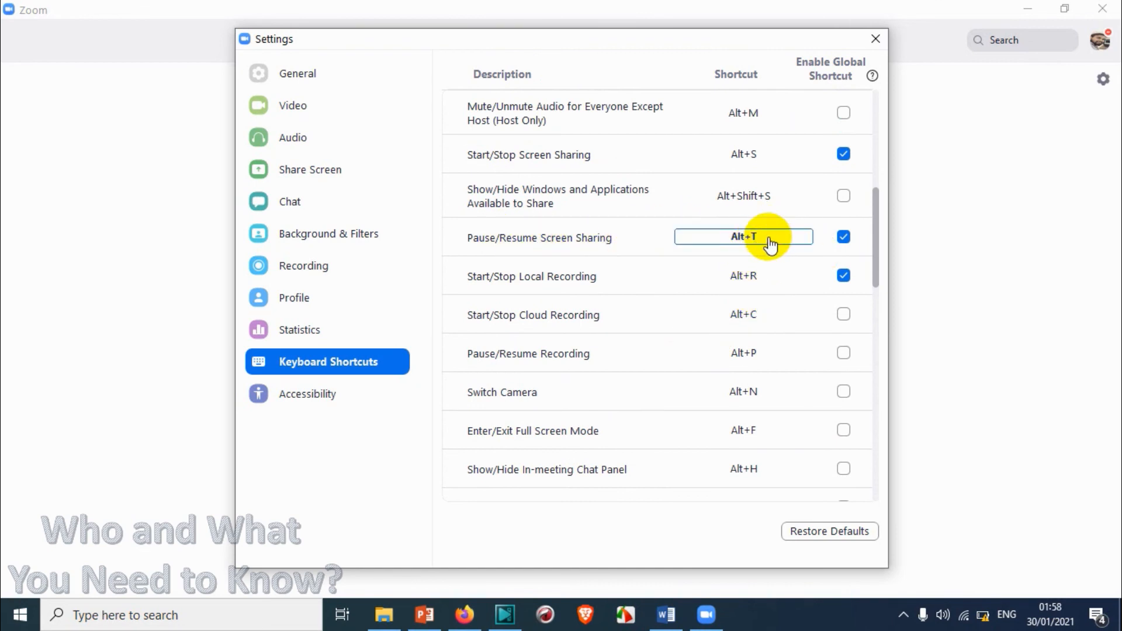
pyautogui.moveTo(1024, 203)
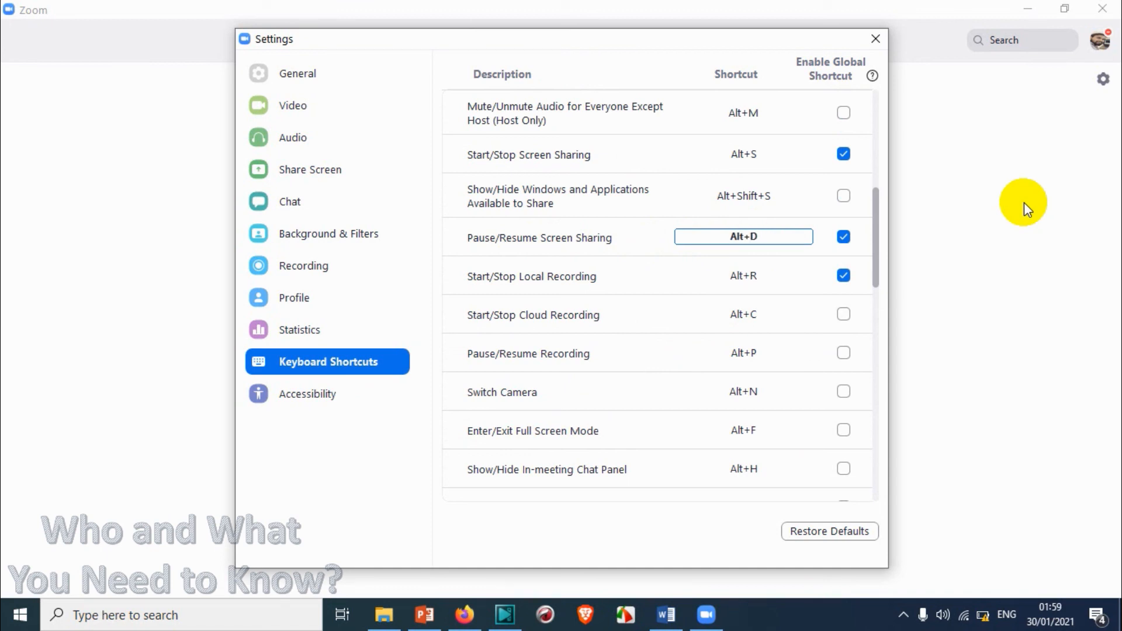
# Edit the Pause/Resume Screen Sharing shortcut field for Alt+D, review the list, and close Settings
pyautogui.click(743, 275)
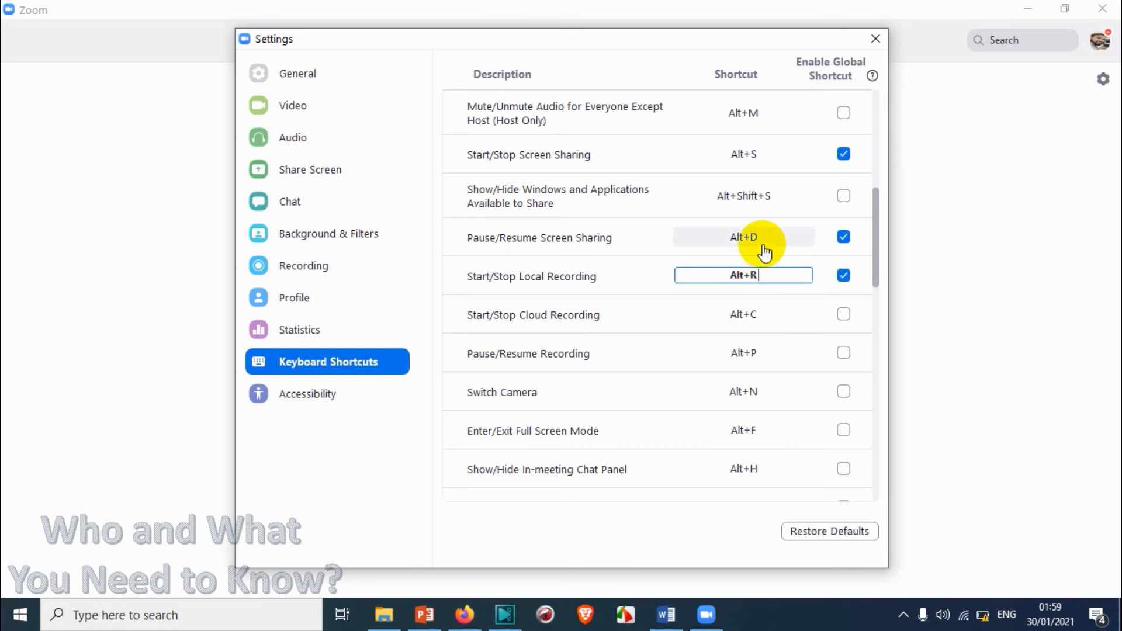
pyautogui.click(743, 236)
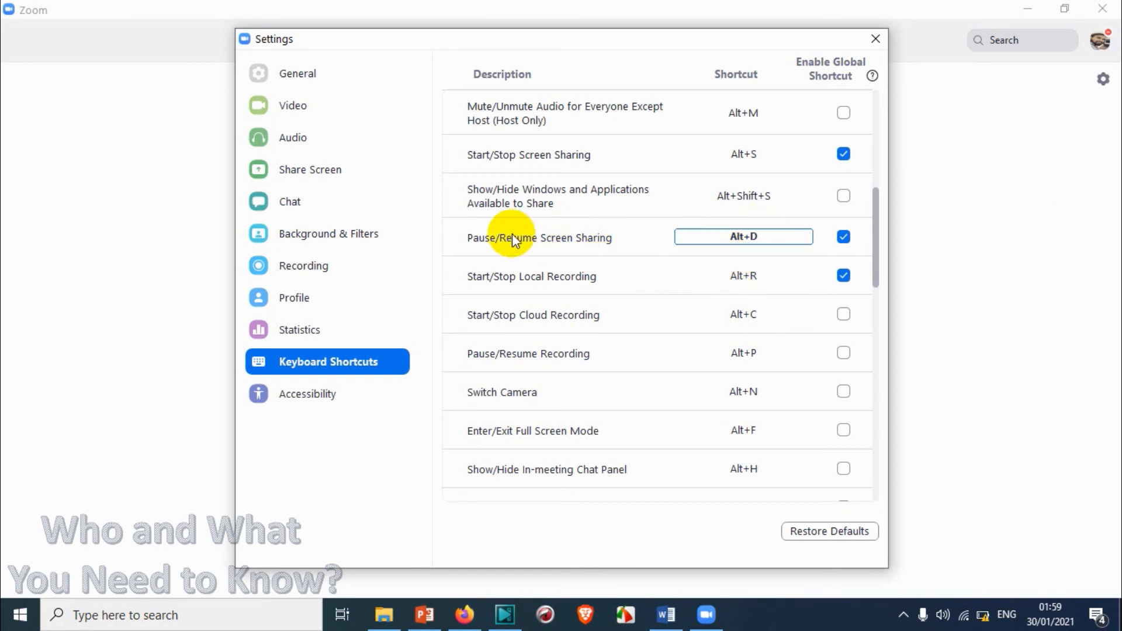
pyautogui.moveTo(809, 246)
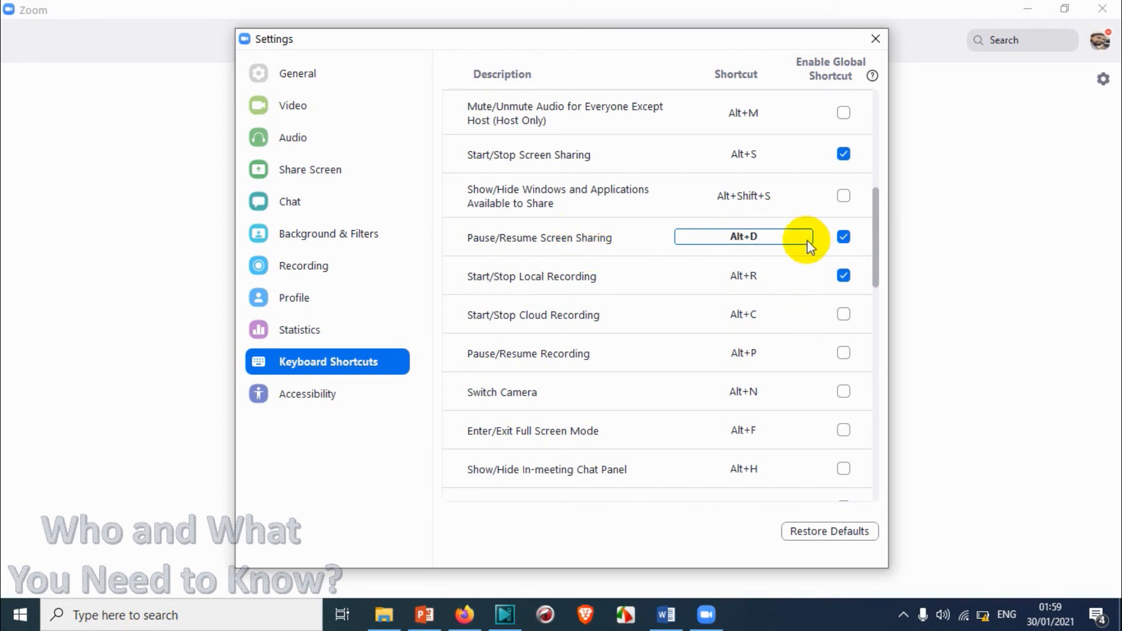
pyautogui.moveTo(743, 322)
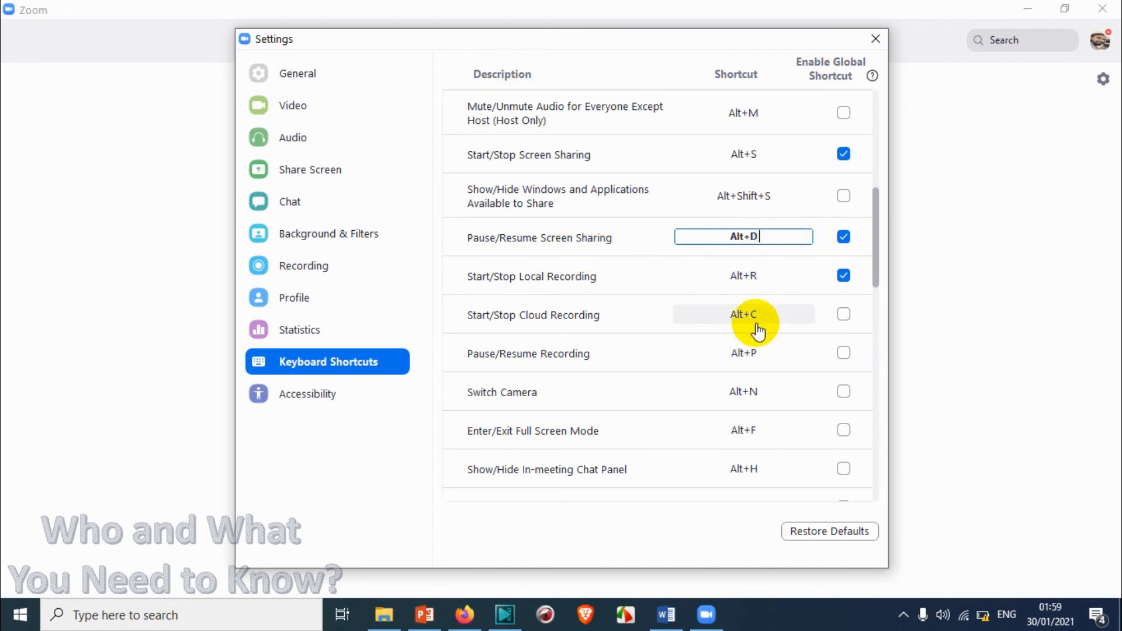
pyautogui.scroll(3)
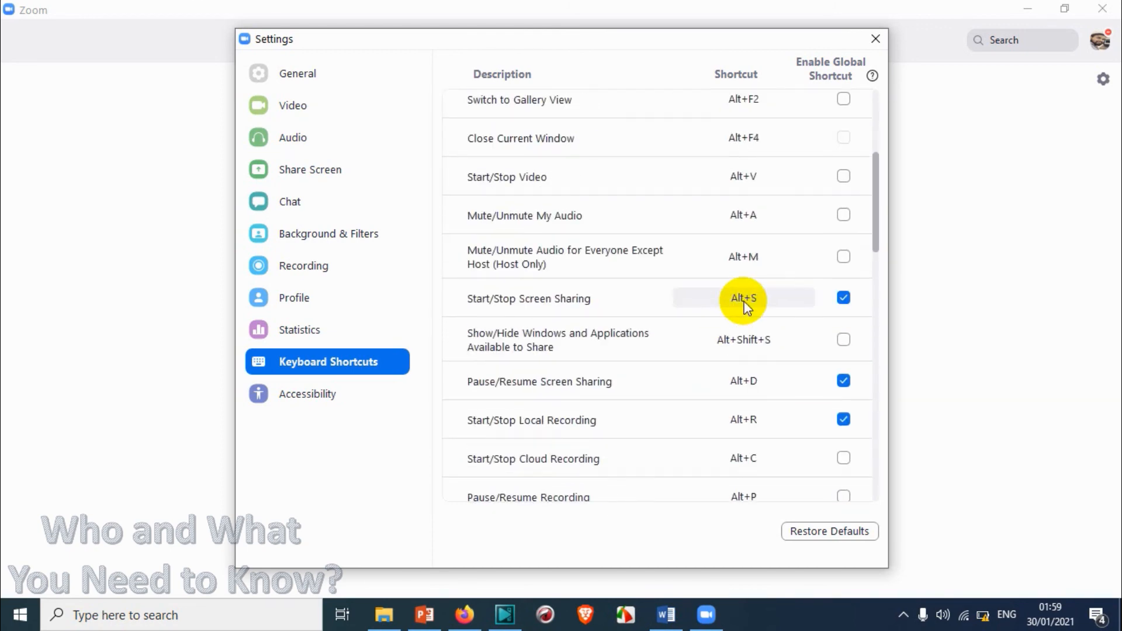
pyautogui.scroll(-3)
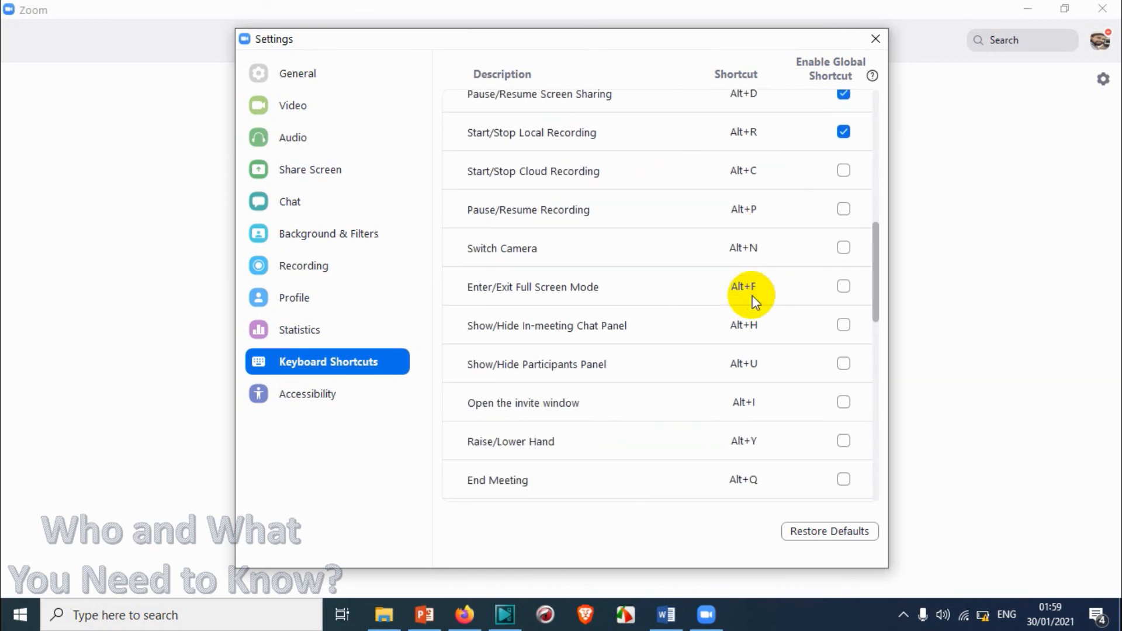
pyautogui.scroll(3)
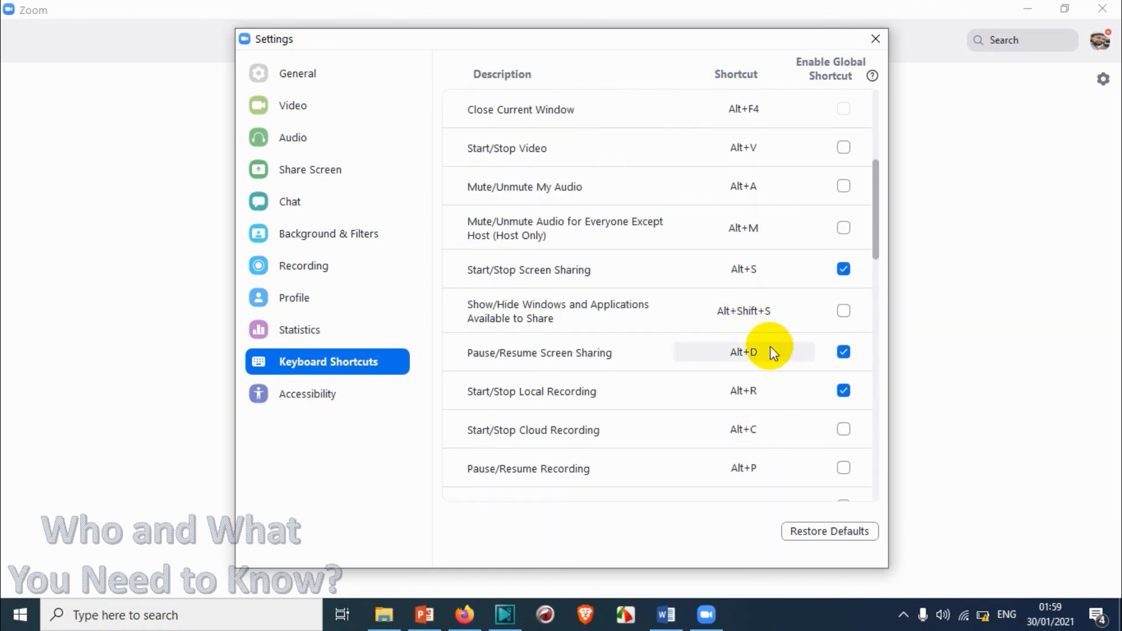
pyautogui.scroll(-3)
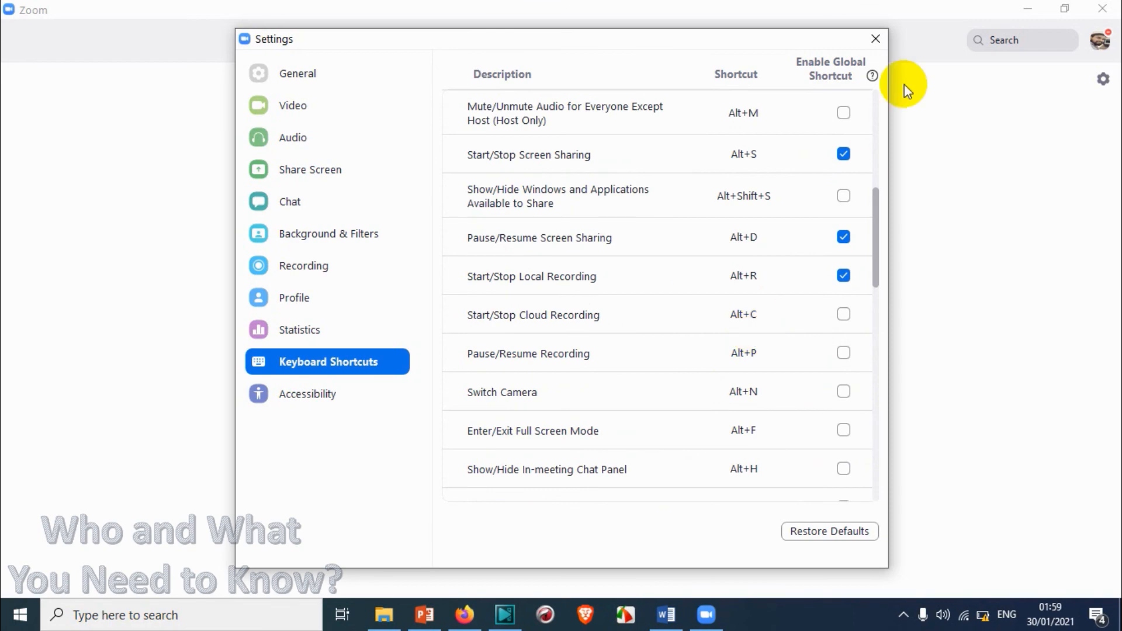
pyautogui.click(875, 39)
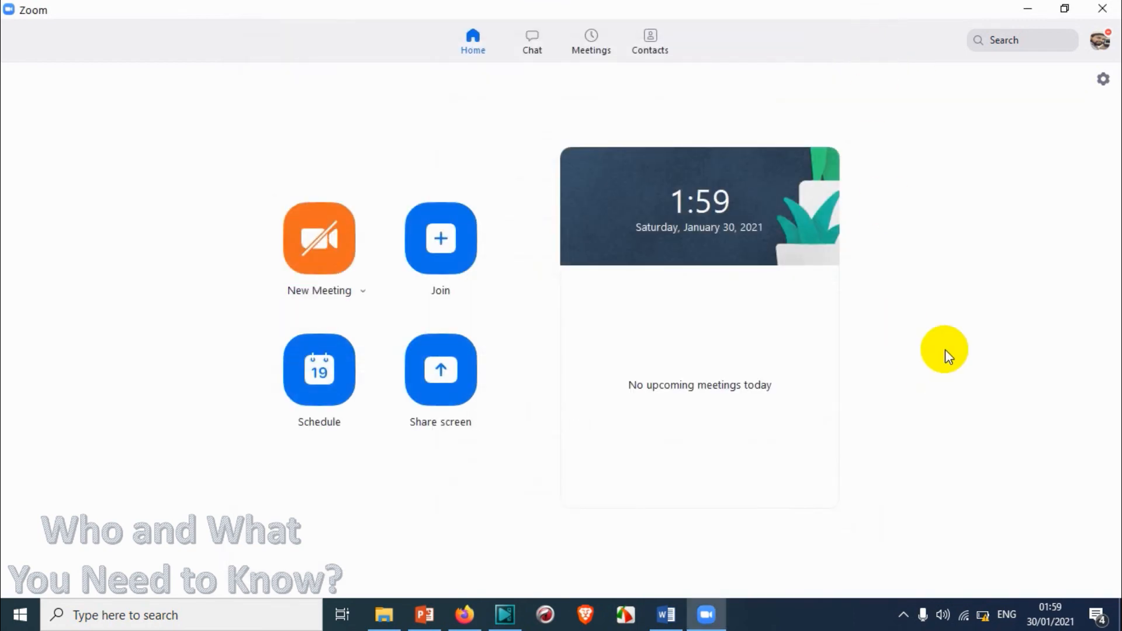